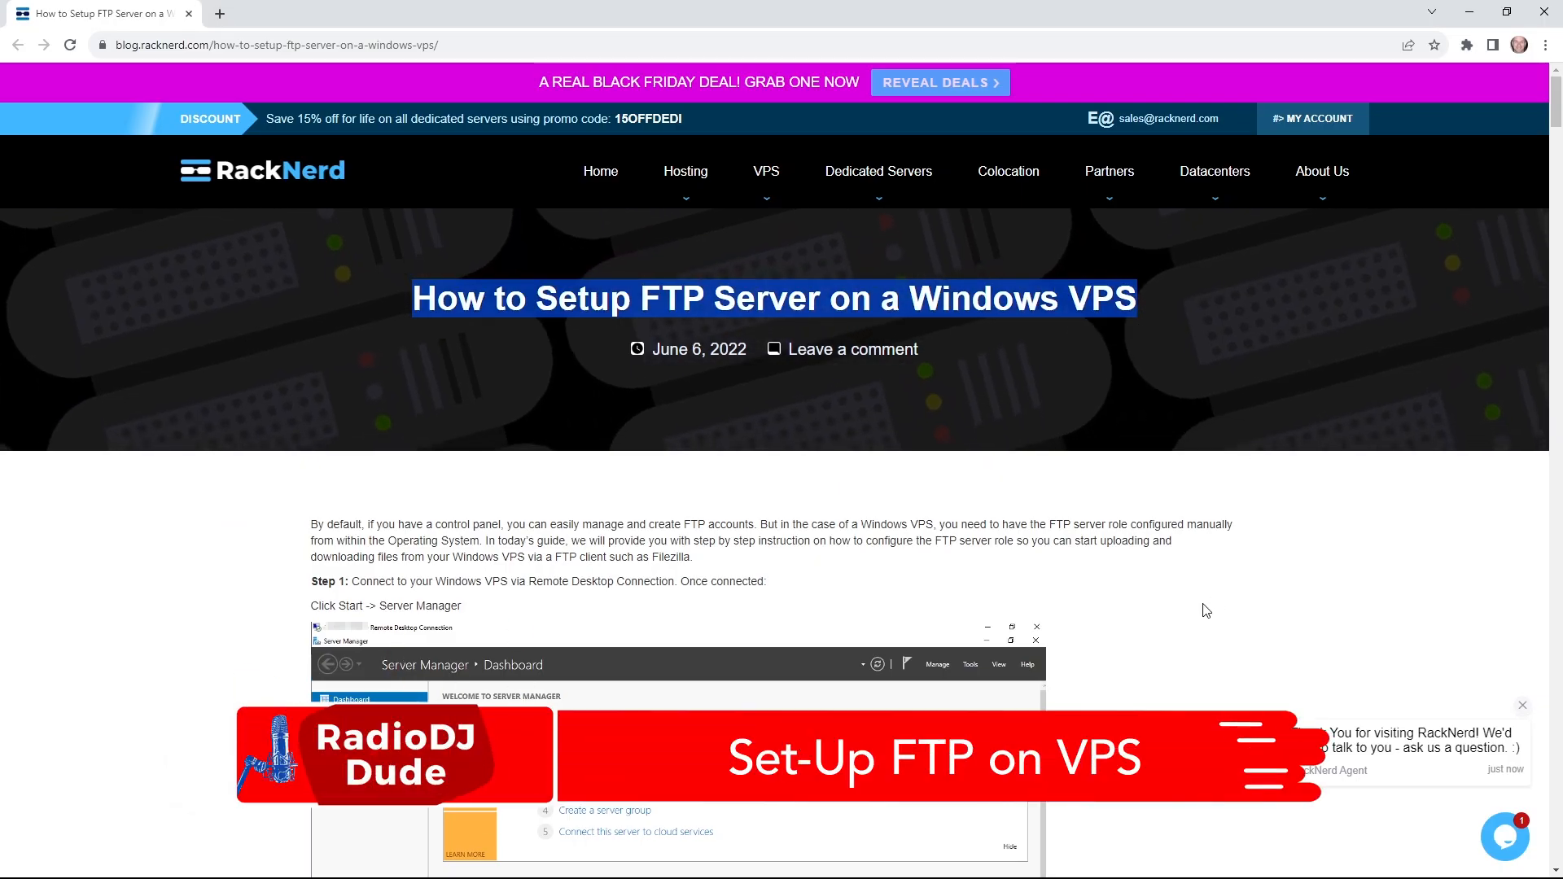
Expand the FTP site in IIS Manager to show its FTP features, then open Computer Management
scroll(down, 3)
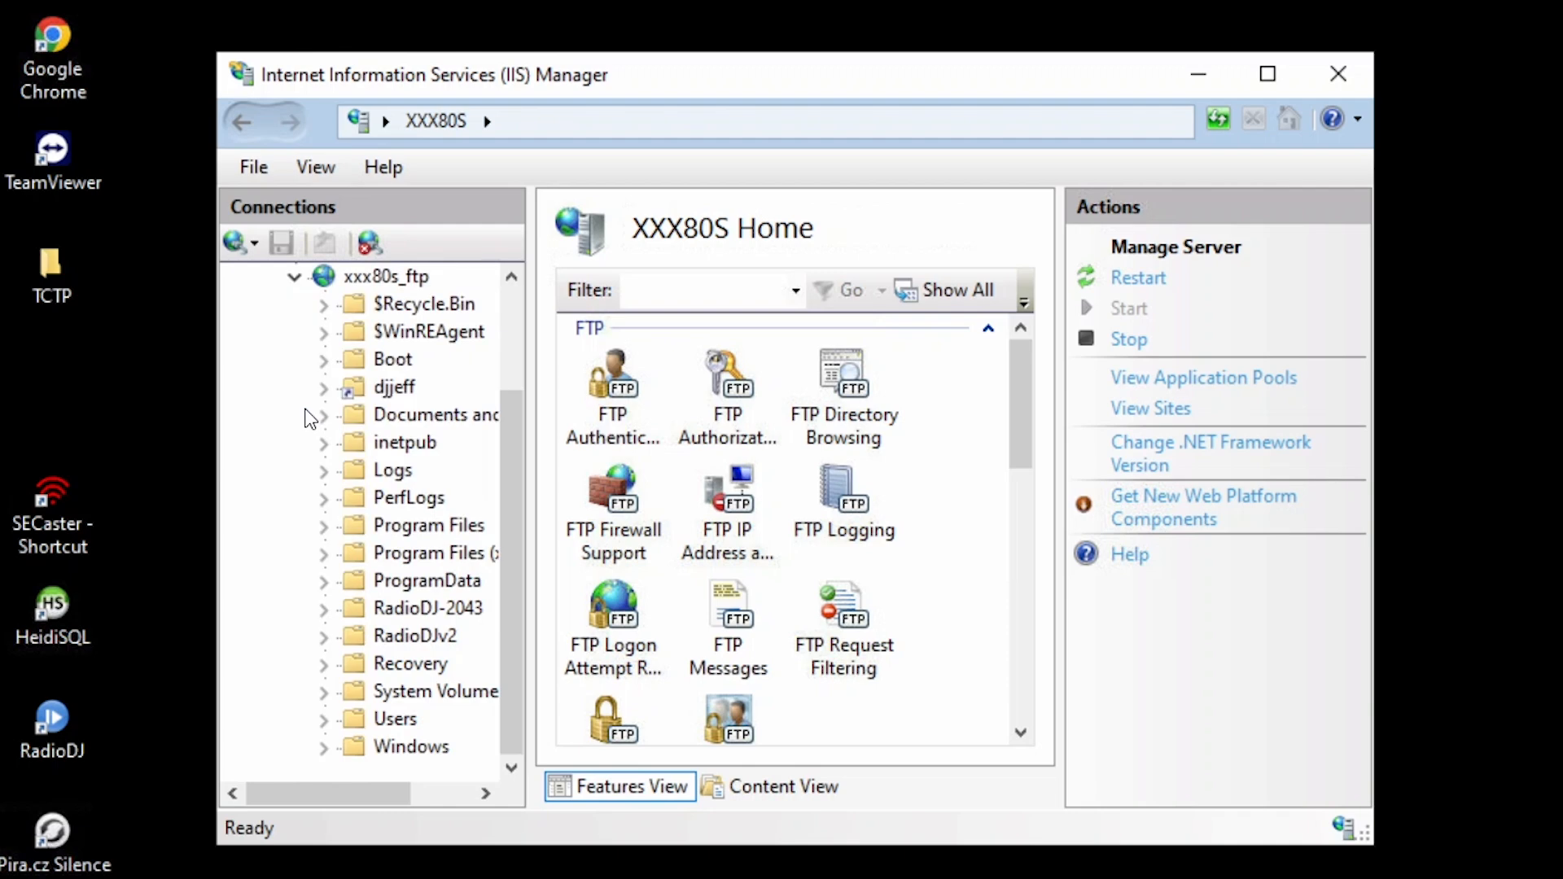
click(386, 276)
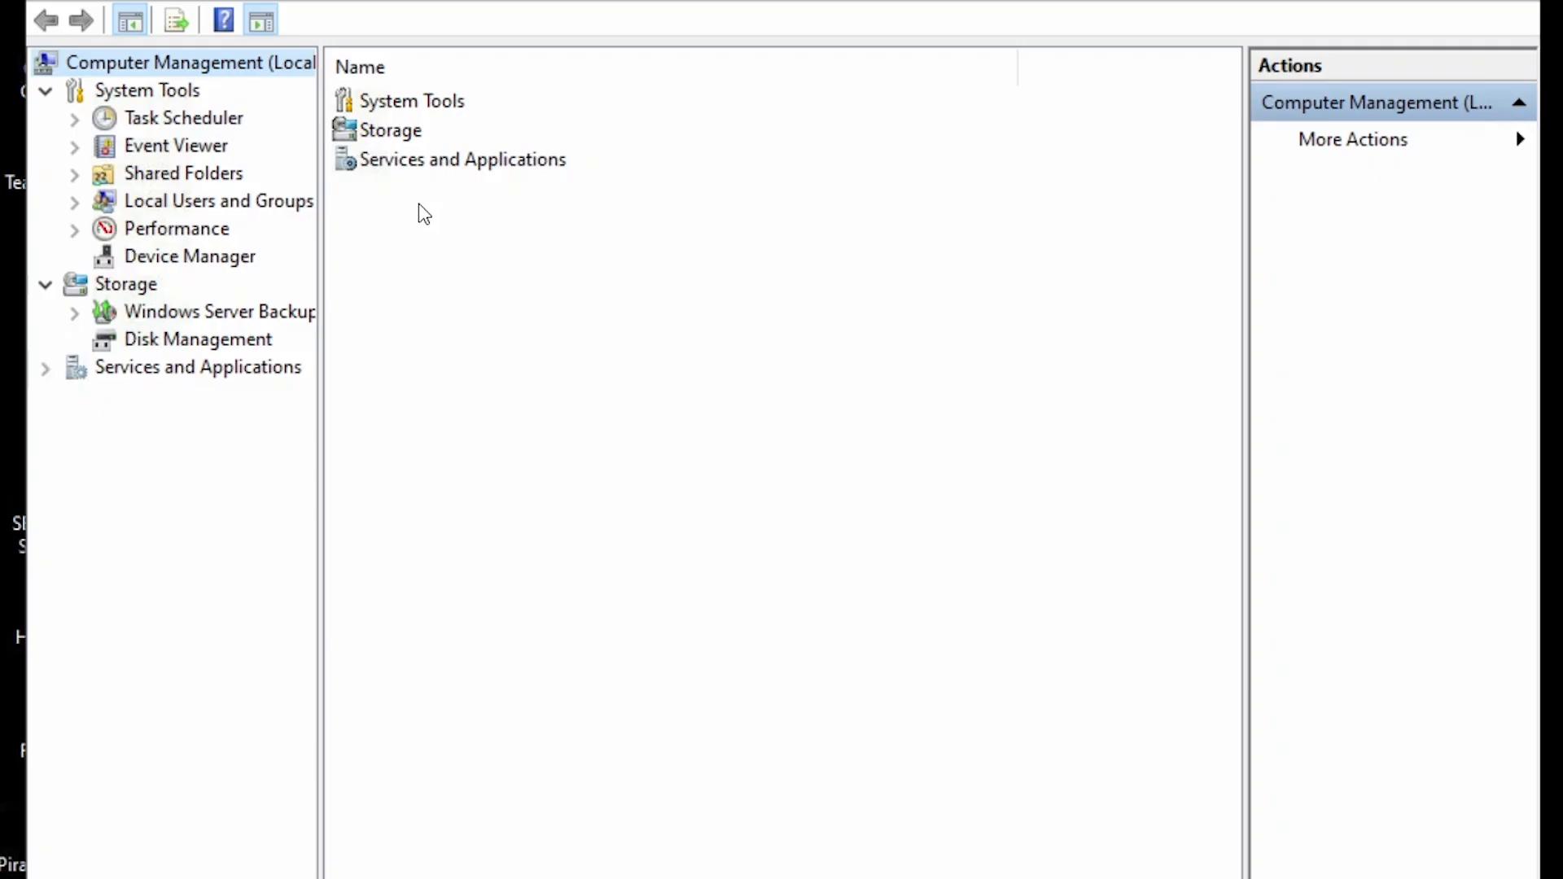
click(76, 201)
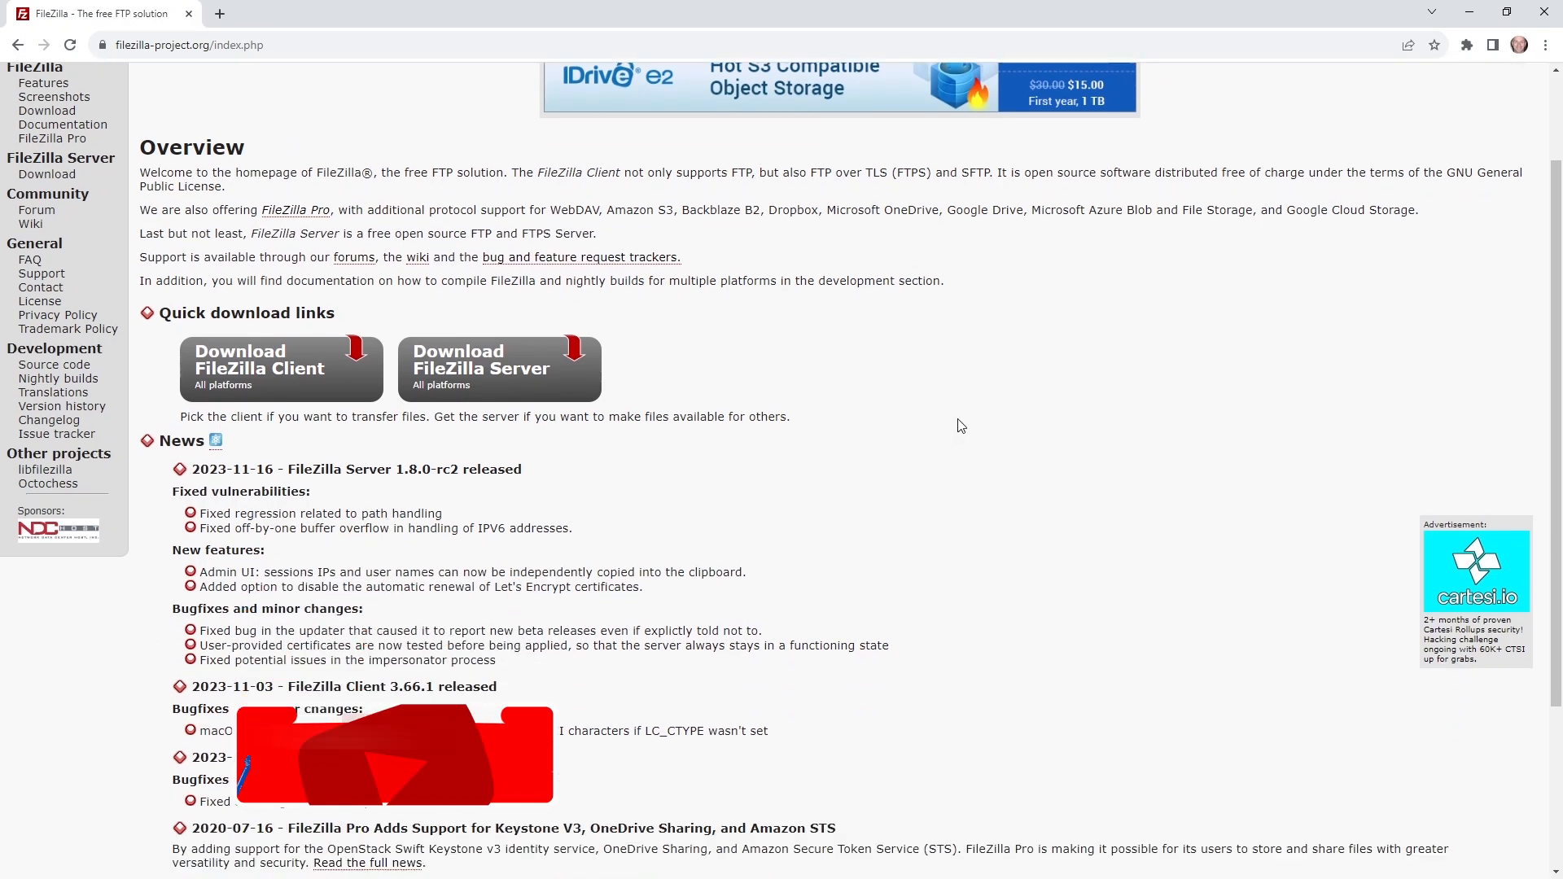
Reach the FileZilla Client page and start downloading the 64-bit Windows installer
scroll(down, 3)
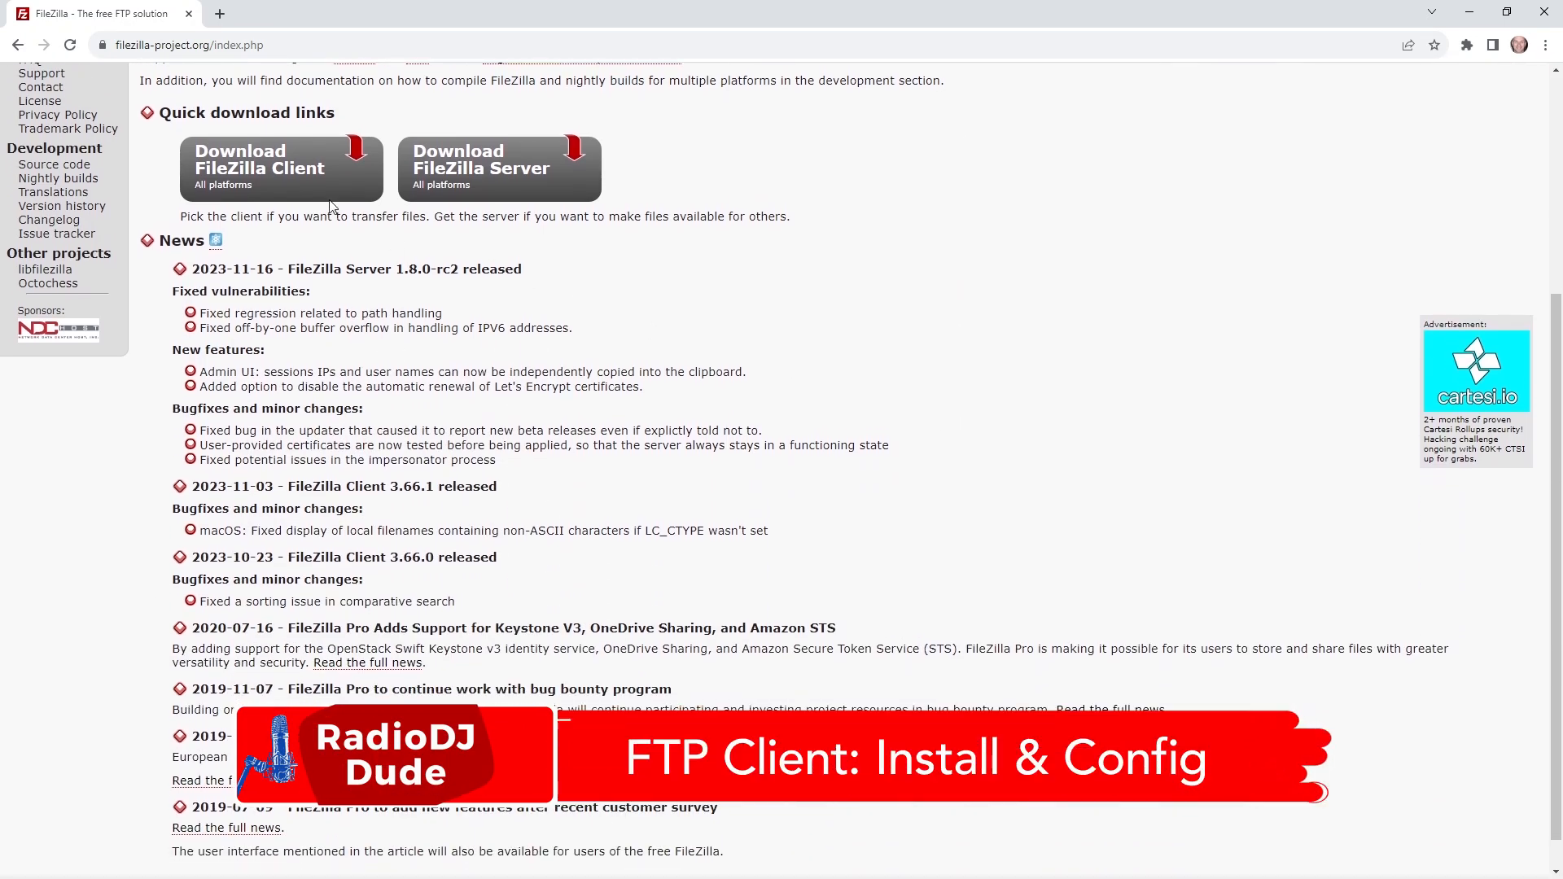
click(281, 168)
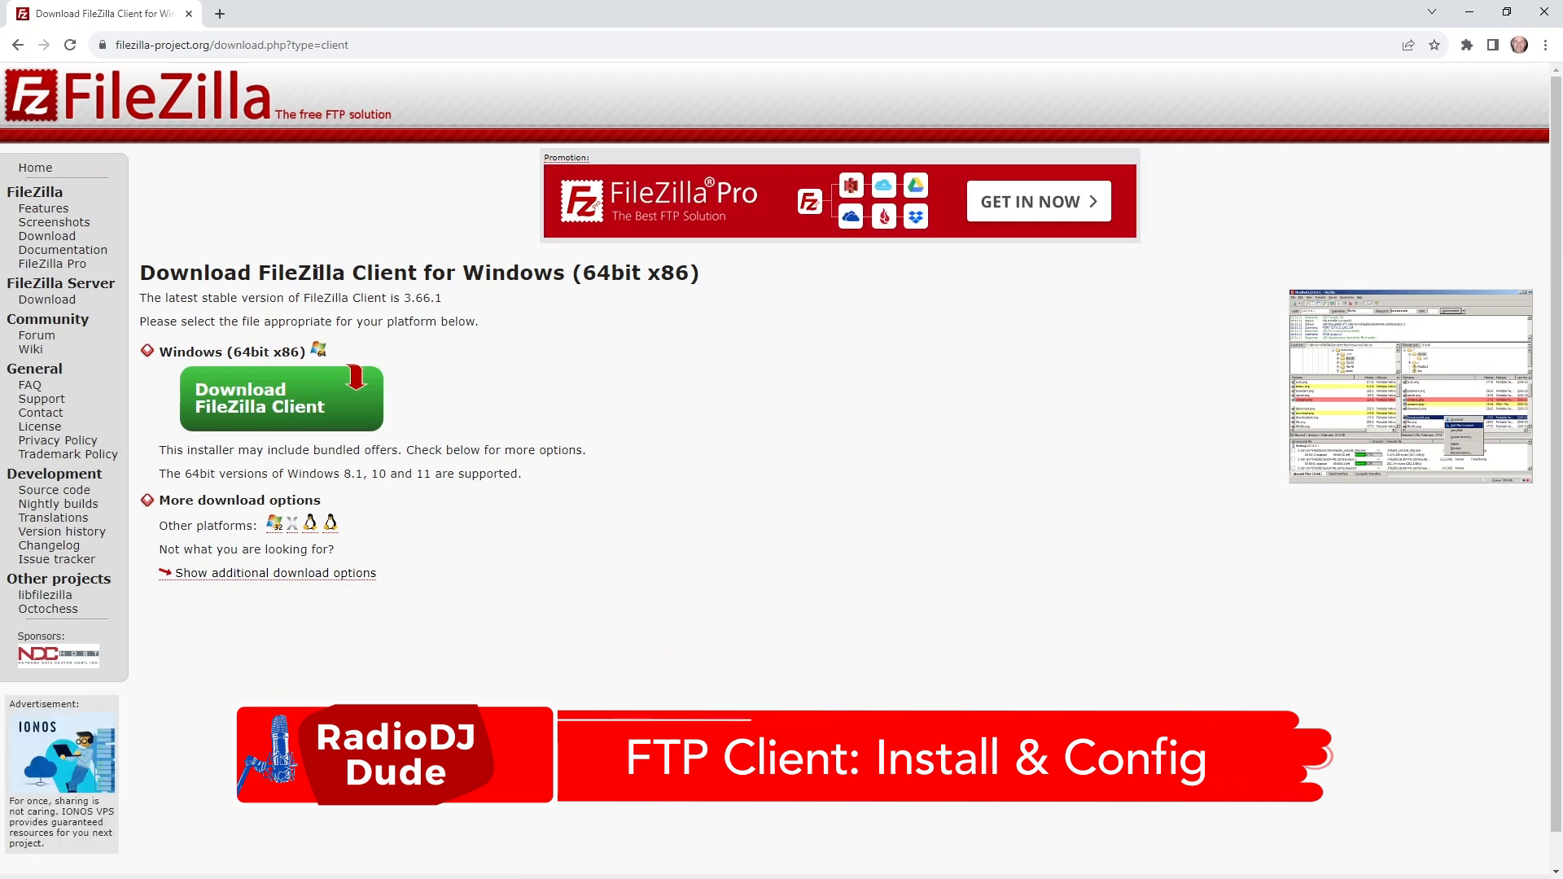
click(281, 398)
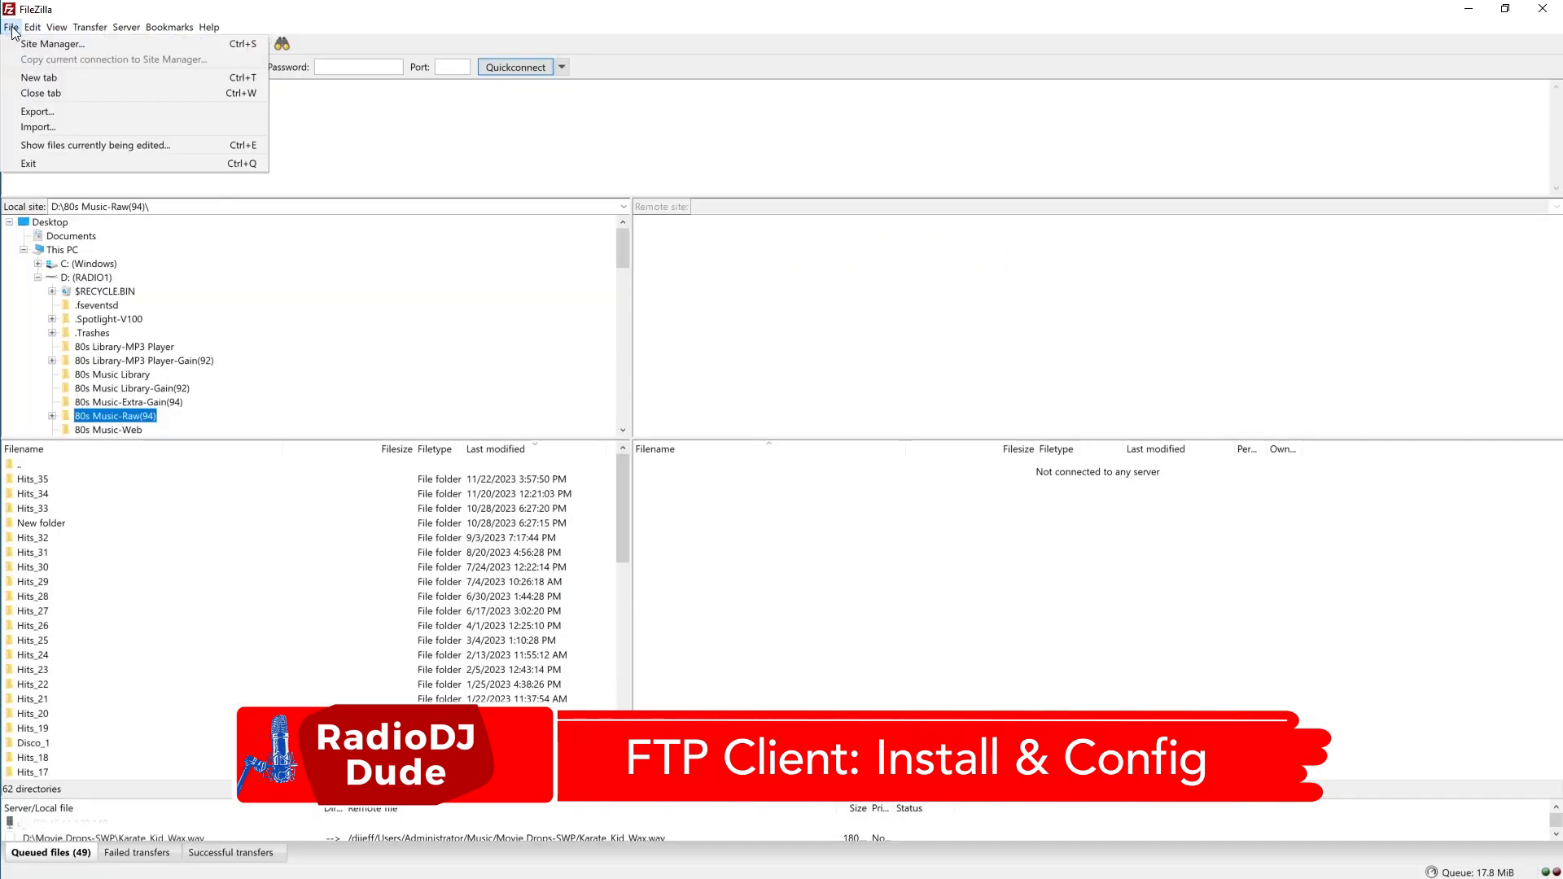
mouse_move(52, 44)
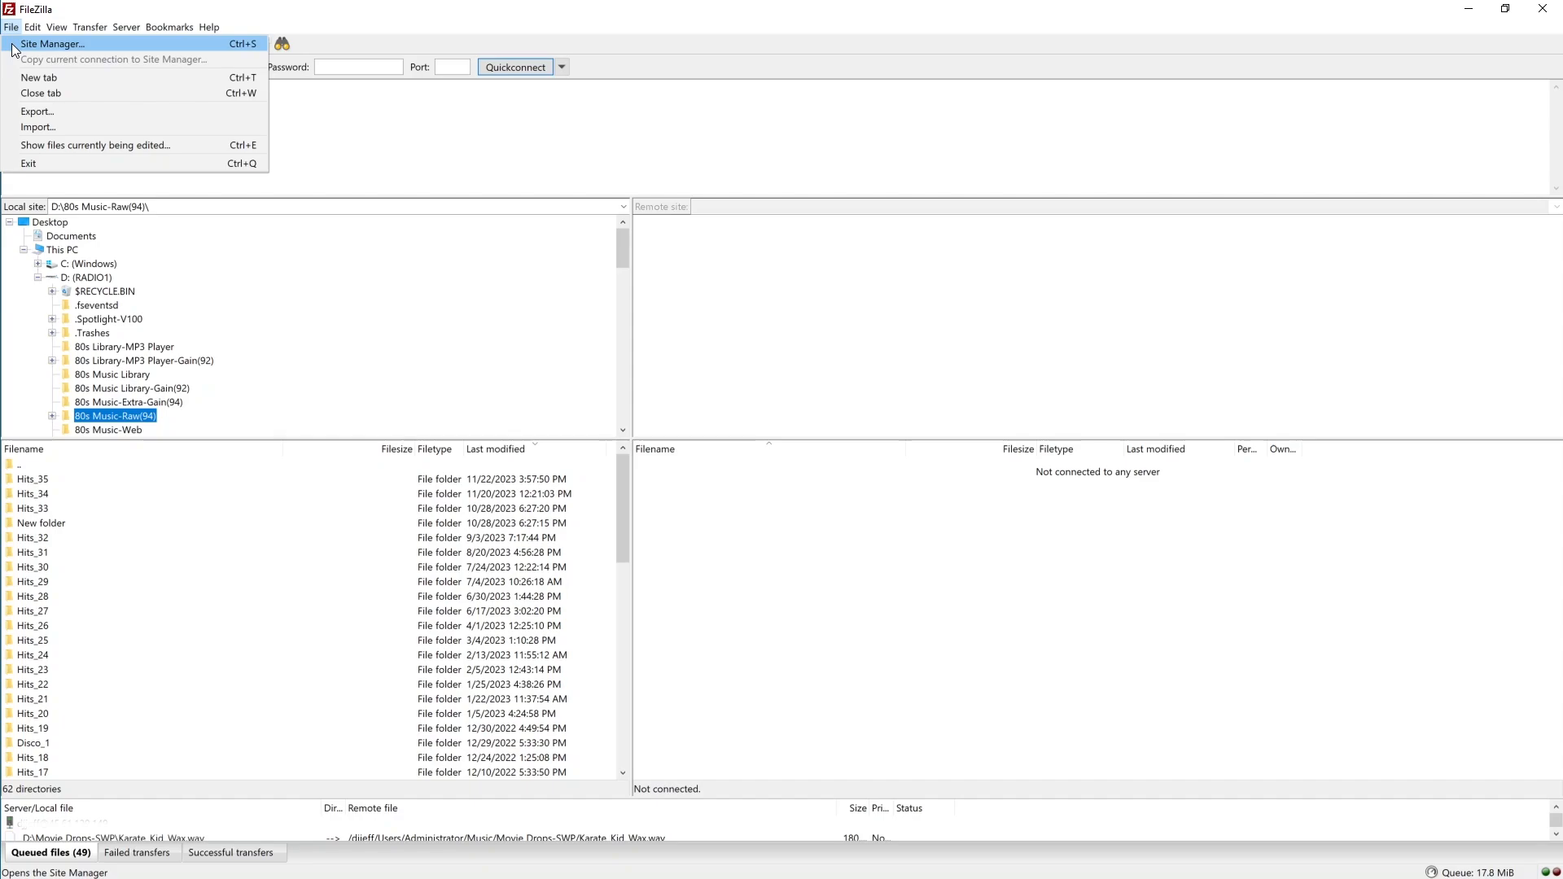
Review the New site's explicit-TLS FTP settings and view the Station-Music bookmark folders
click(53, 44)
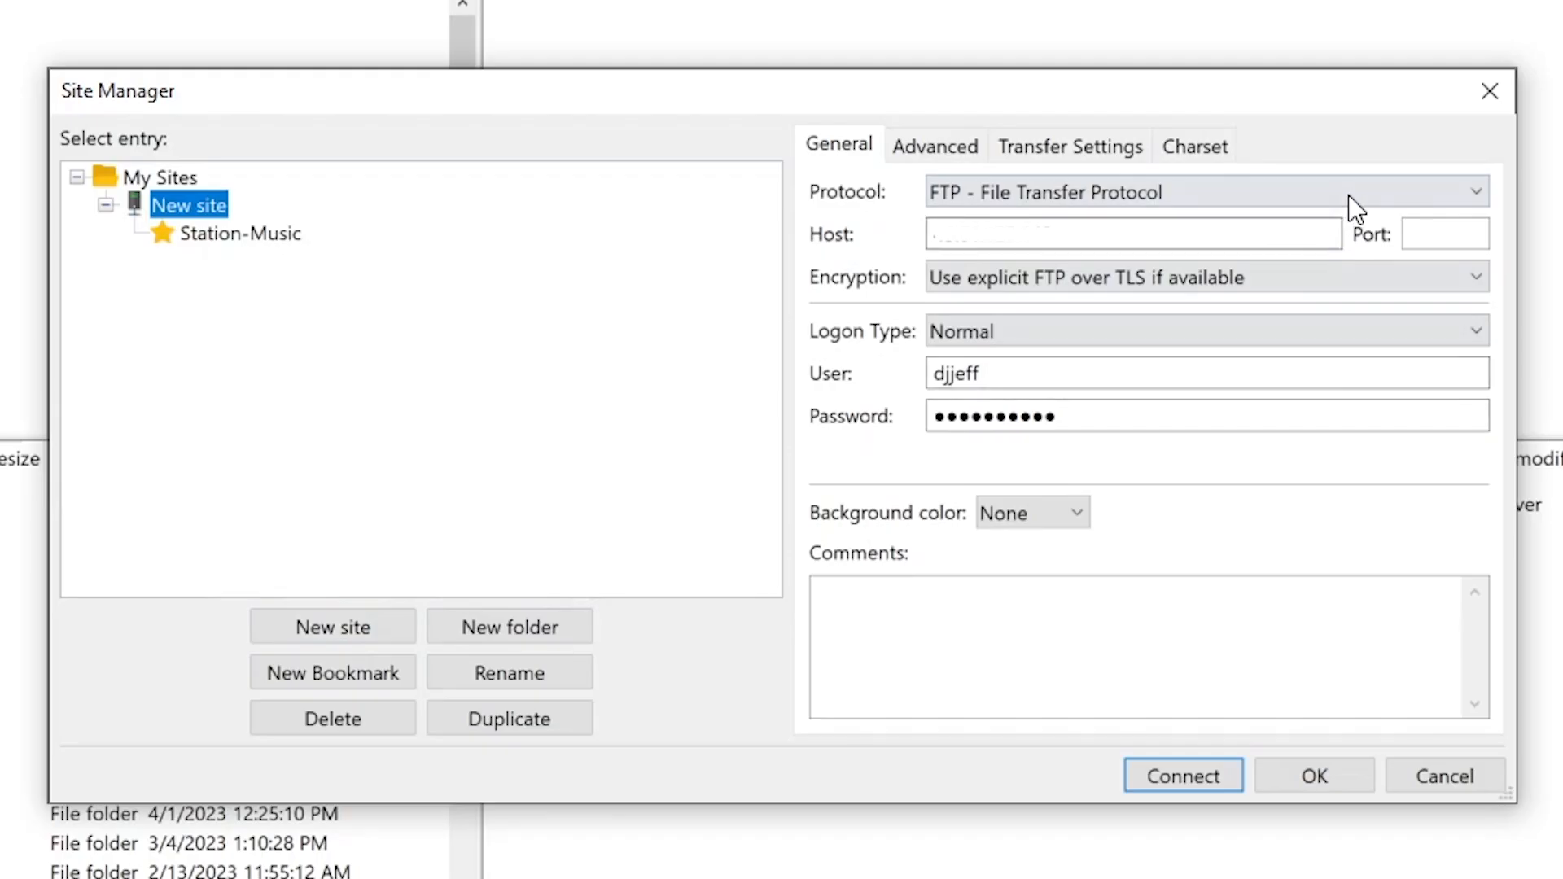
click(1196, 191)
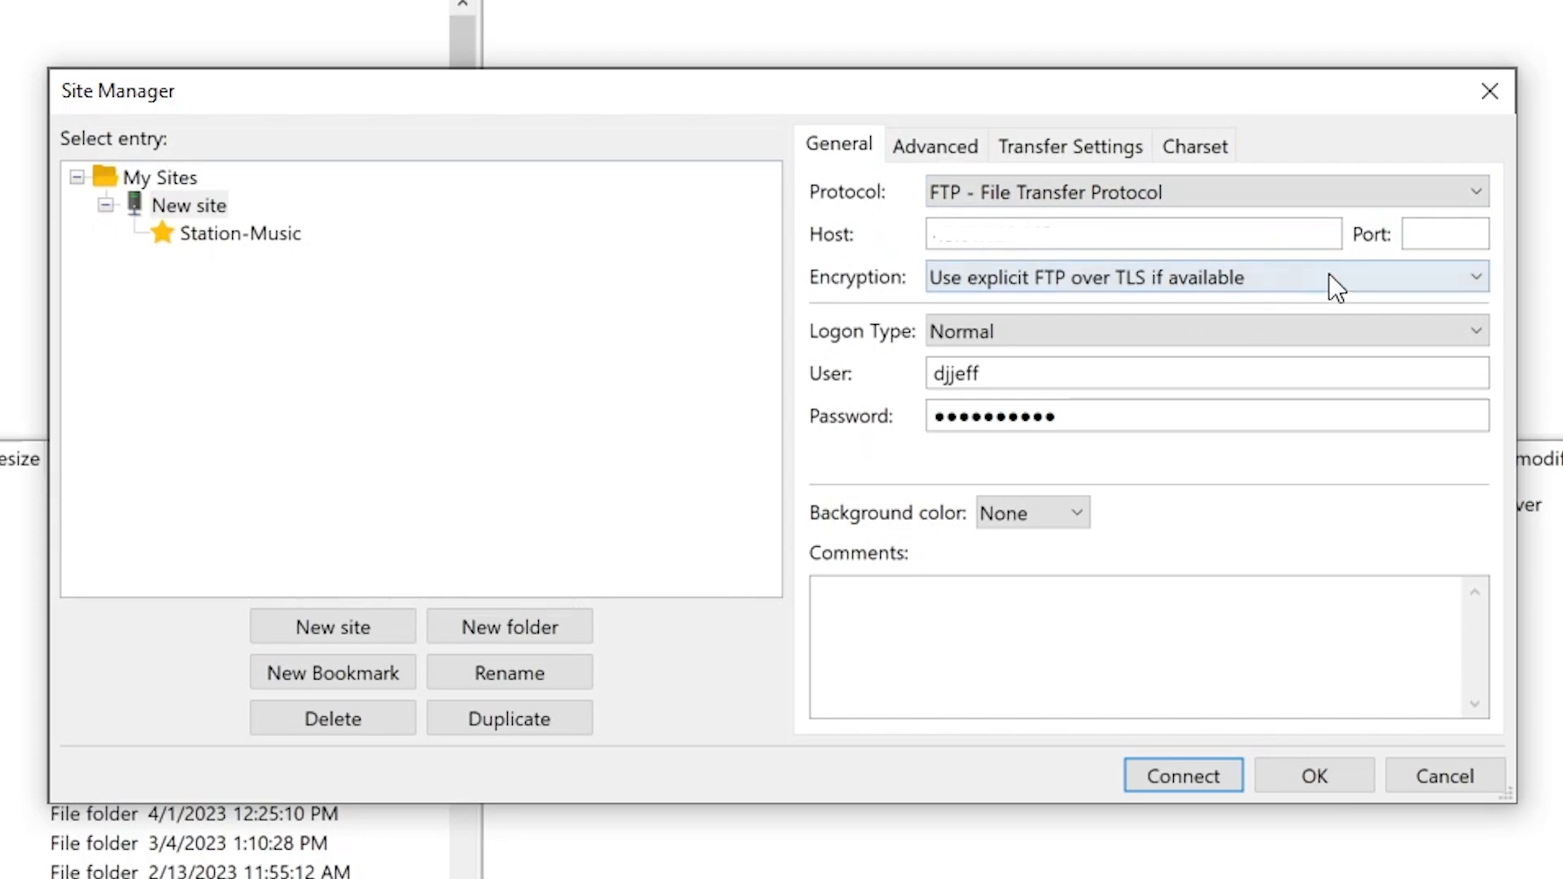
mouse_move(1249, 292)
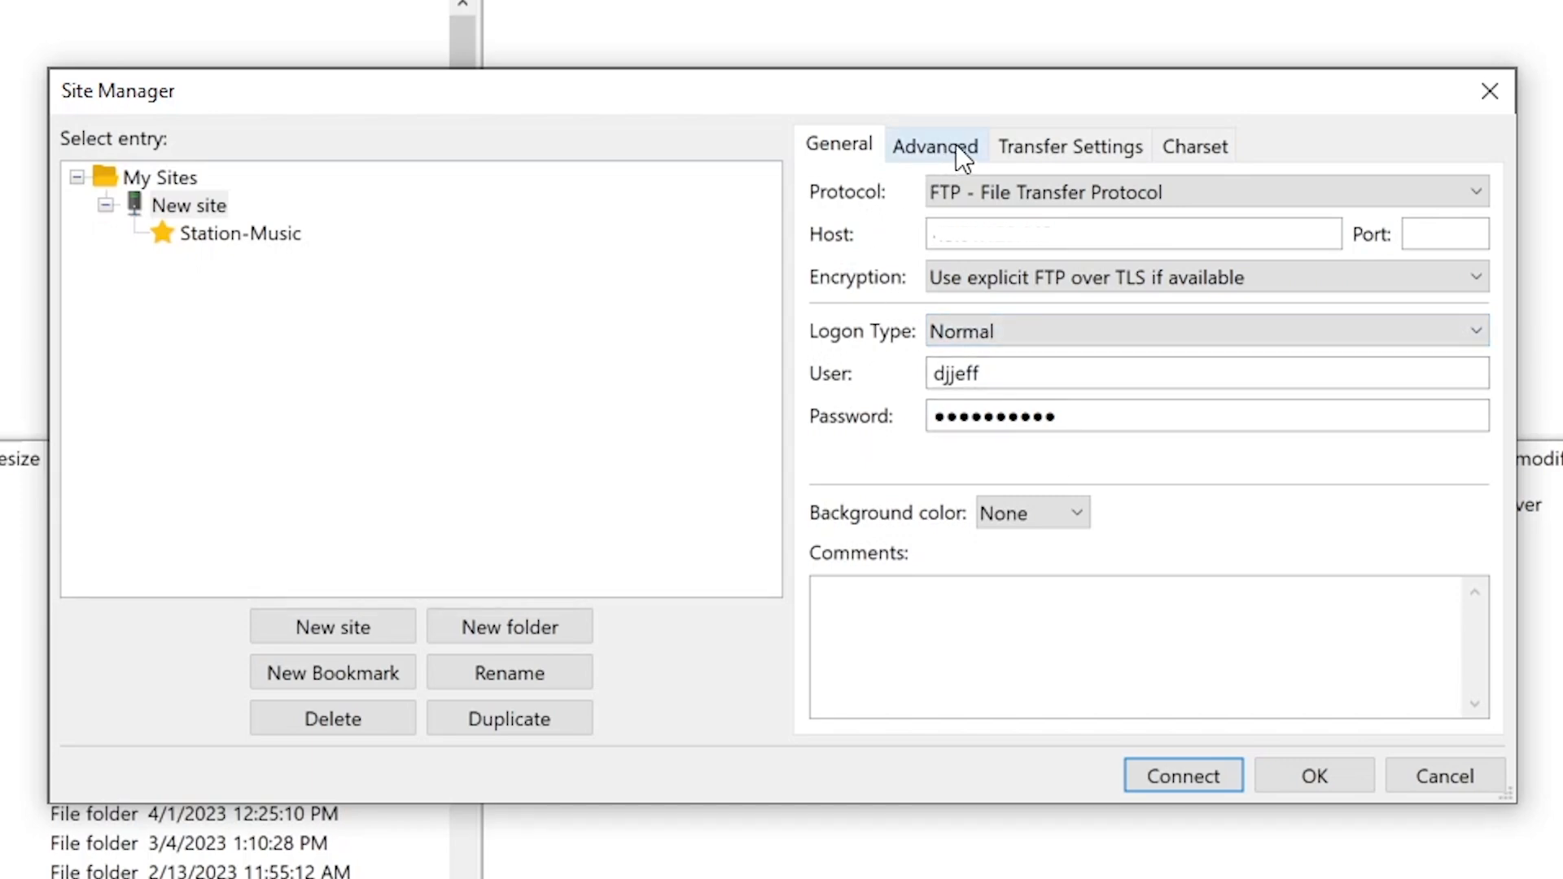
click(933, 146)
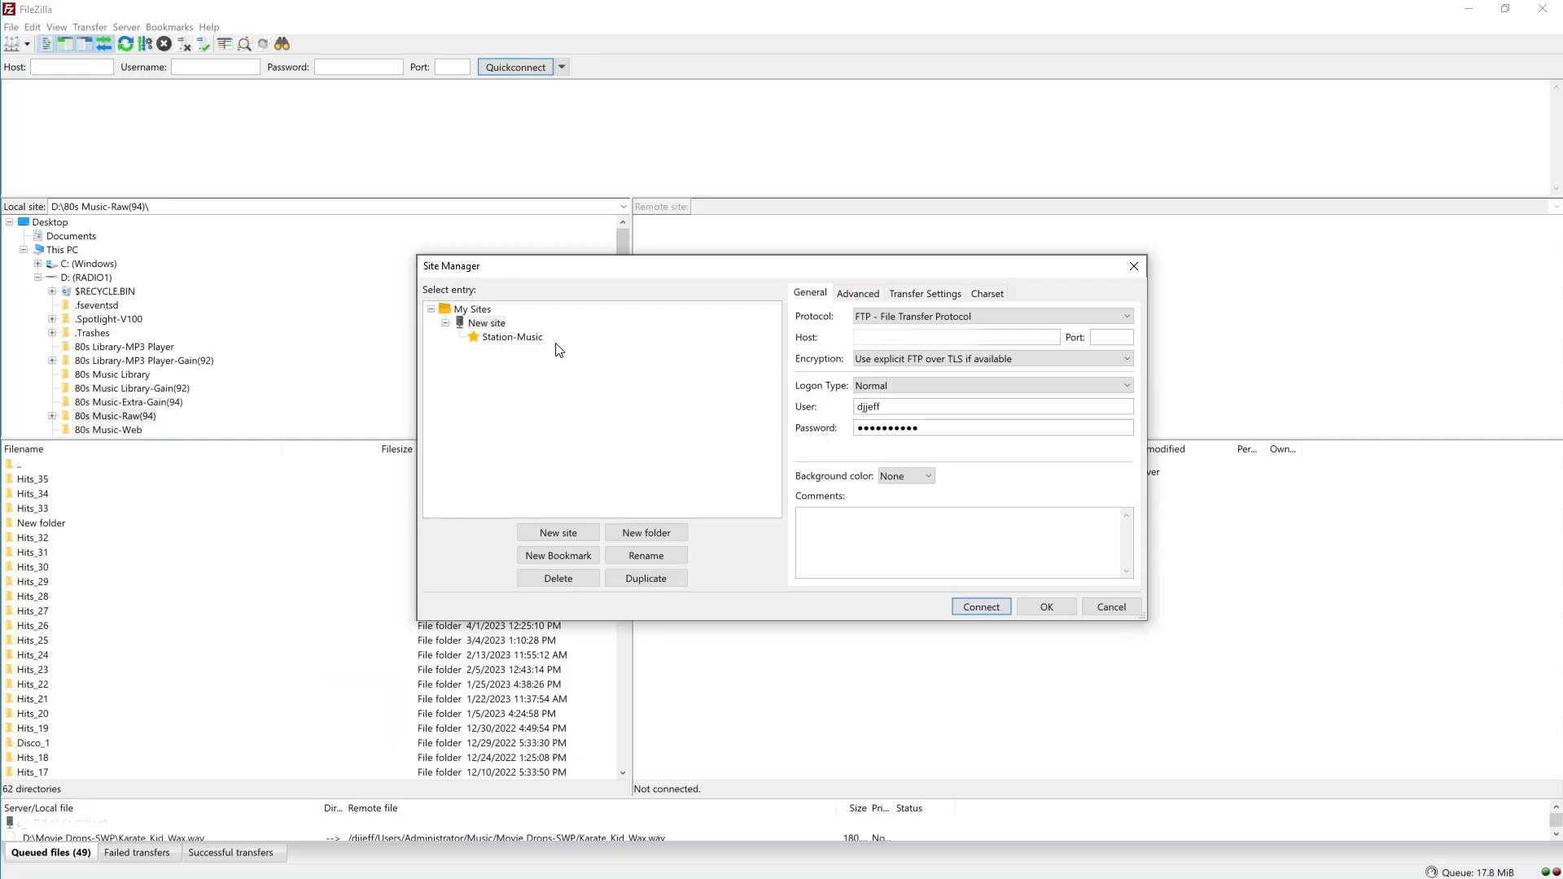
click(511, 336)
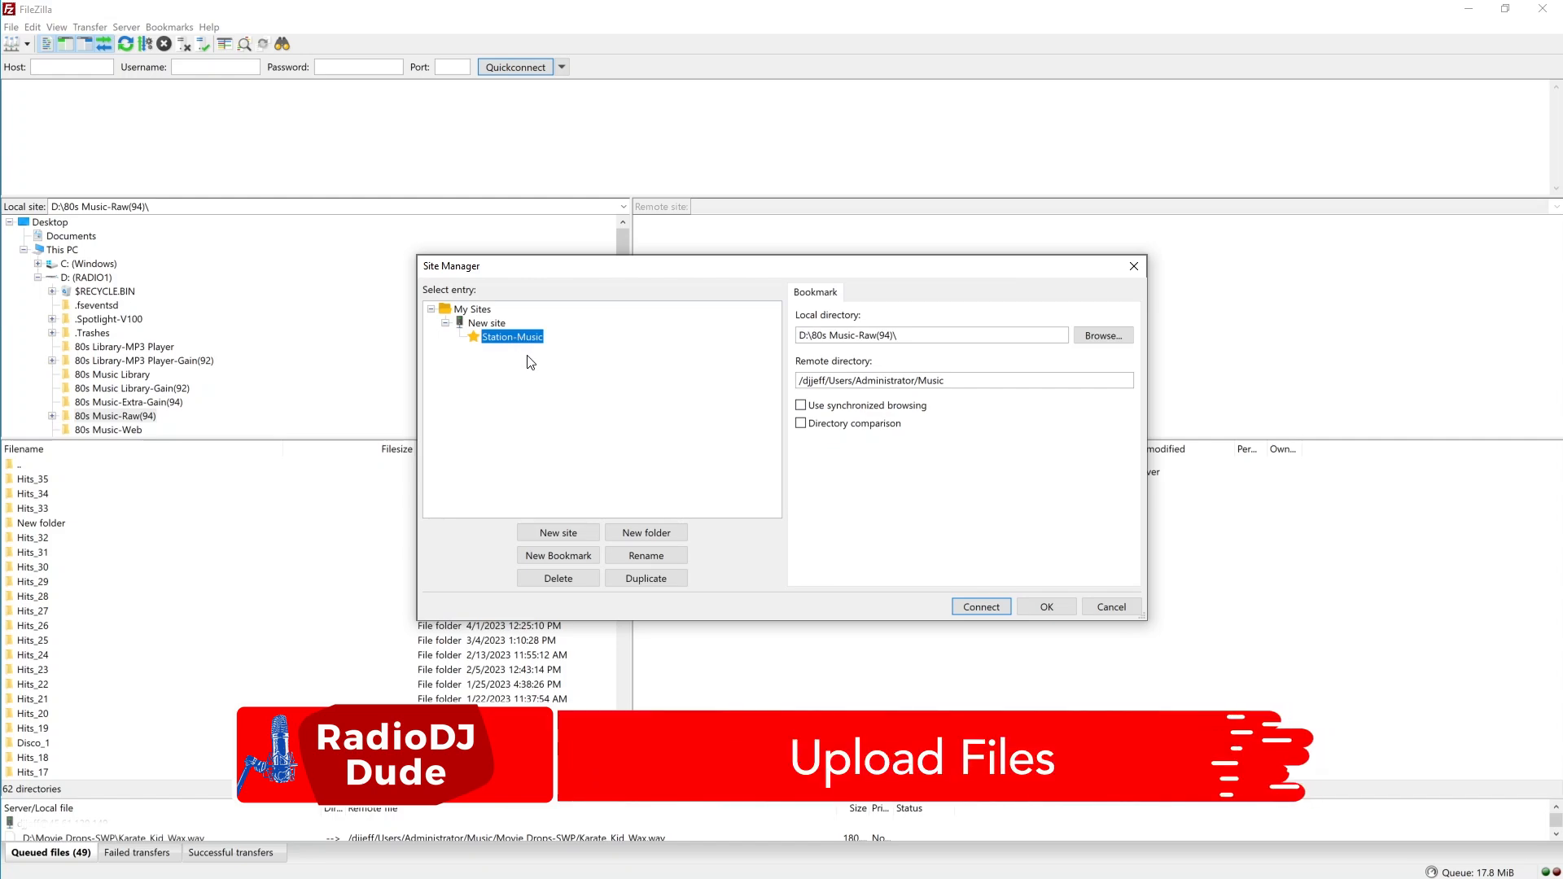
Connect via the Station-Music bookmark and upload local production folders to remote Music
click(979, 608)
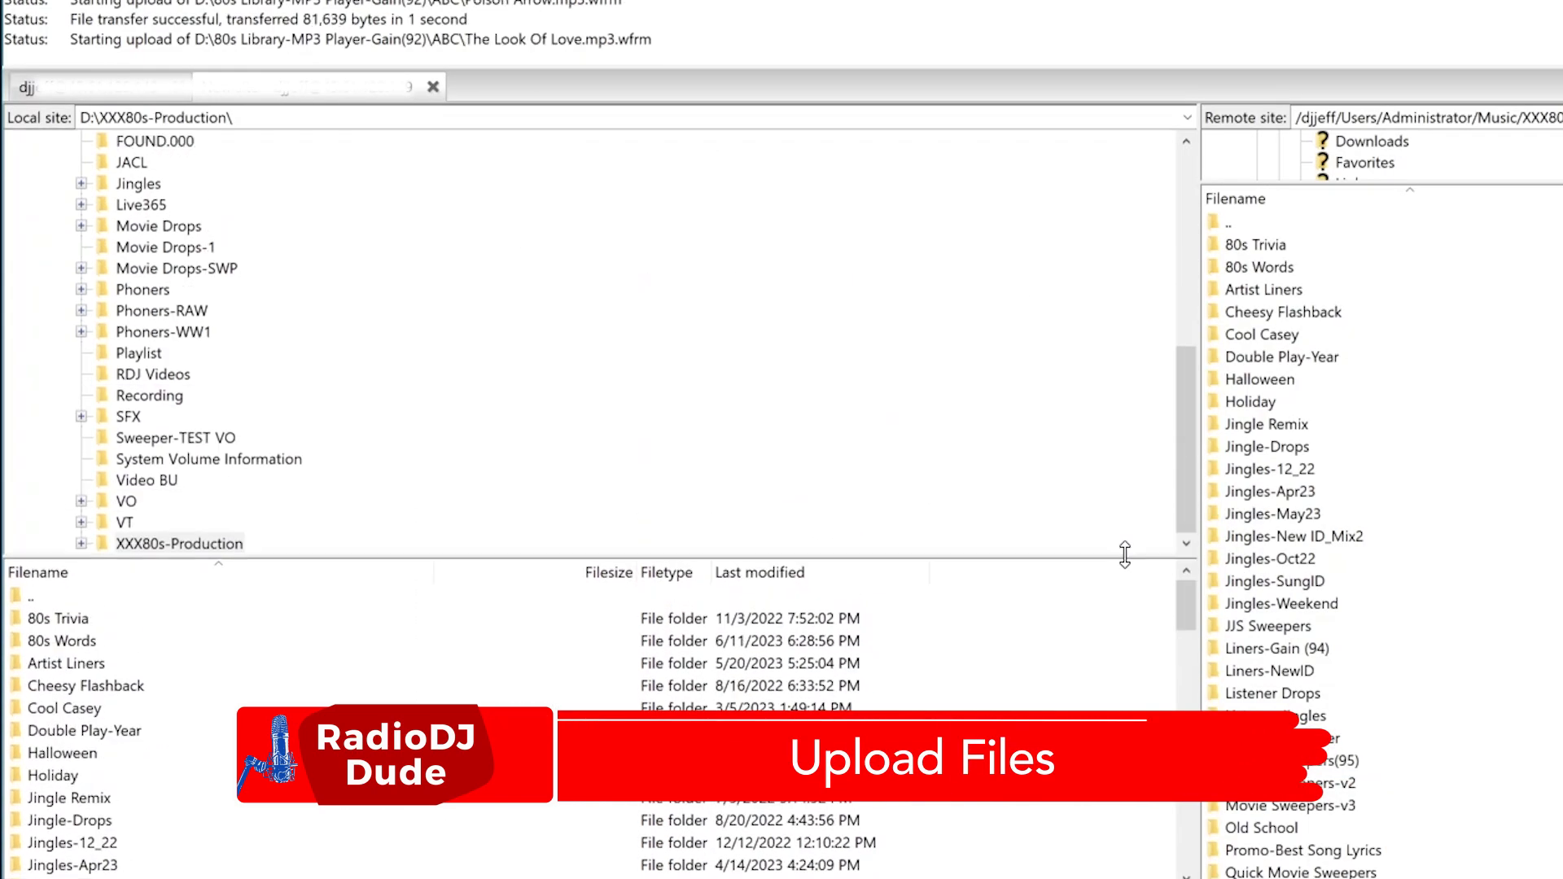
click(1420, 395)
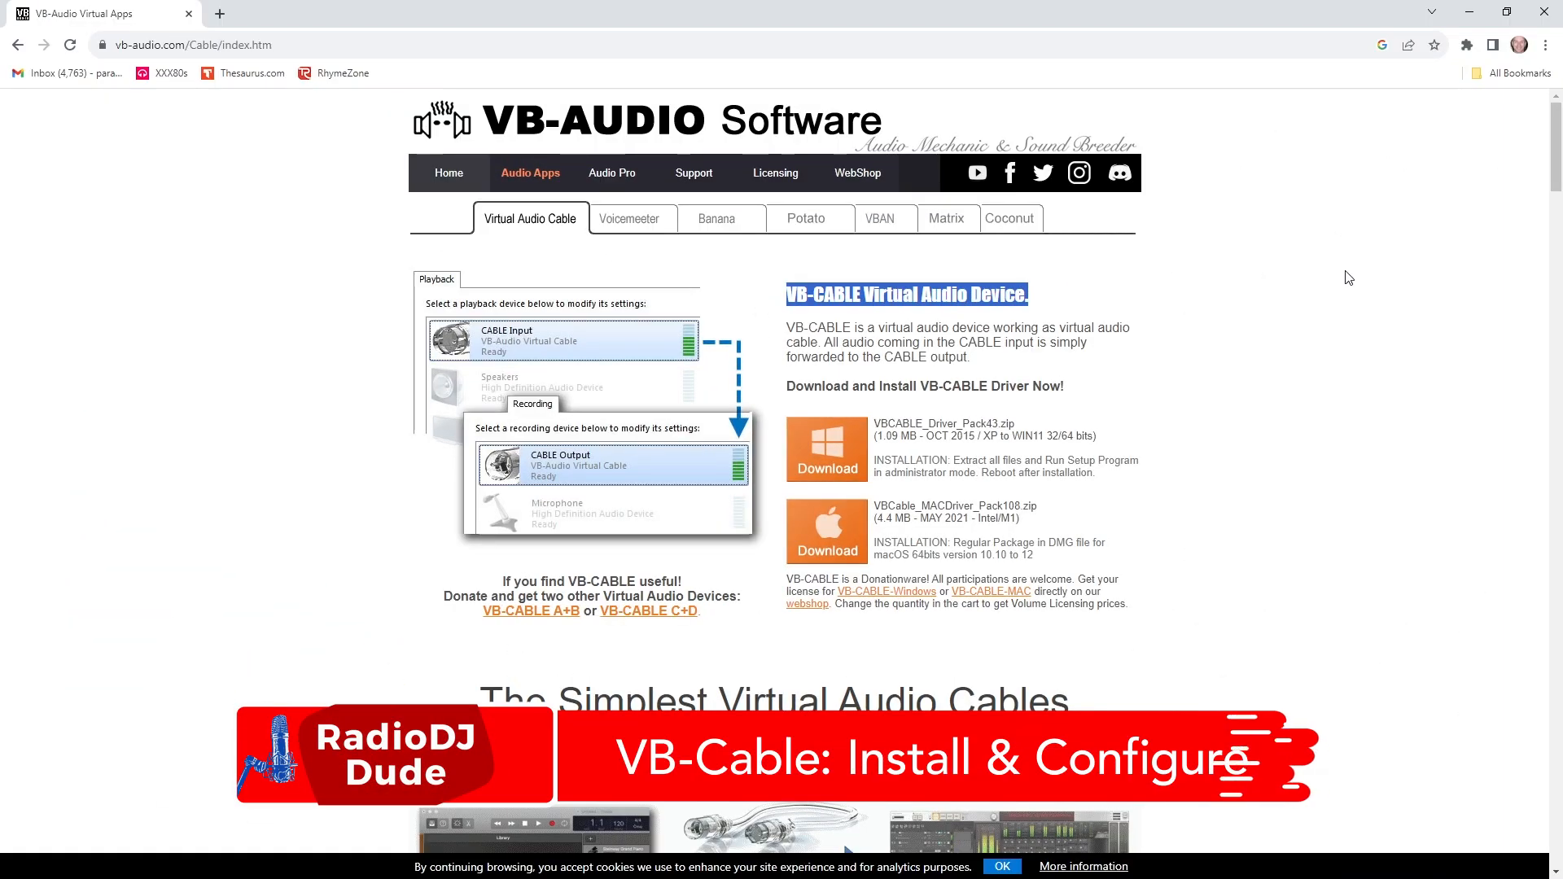
scroll(down, 3)
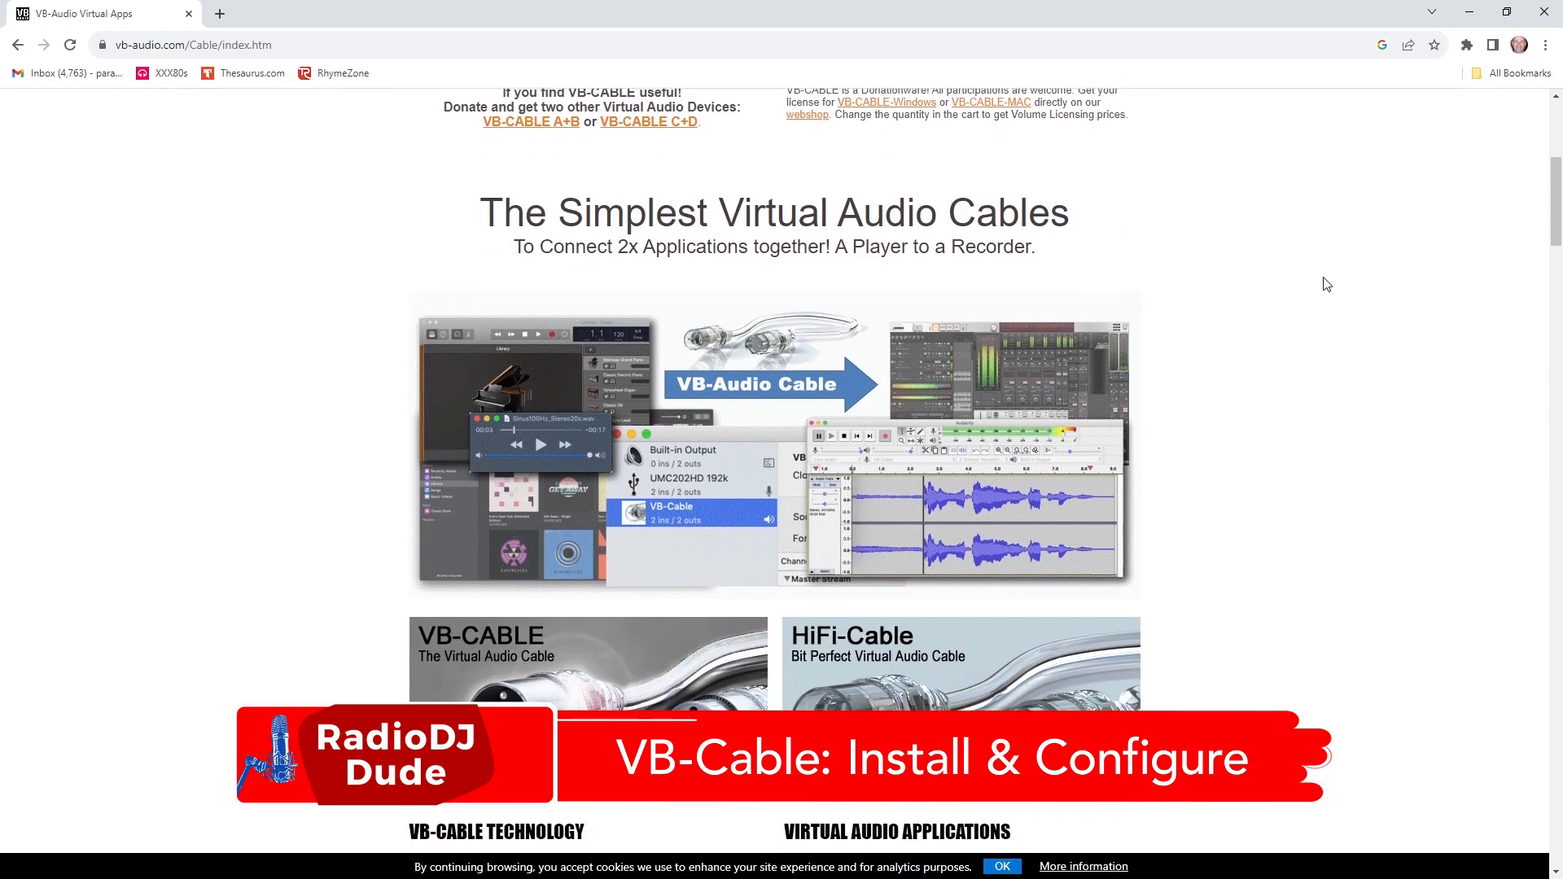
scroll(down, 3)
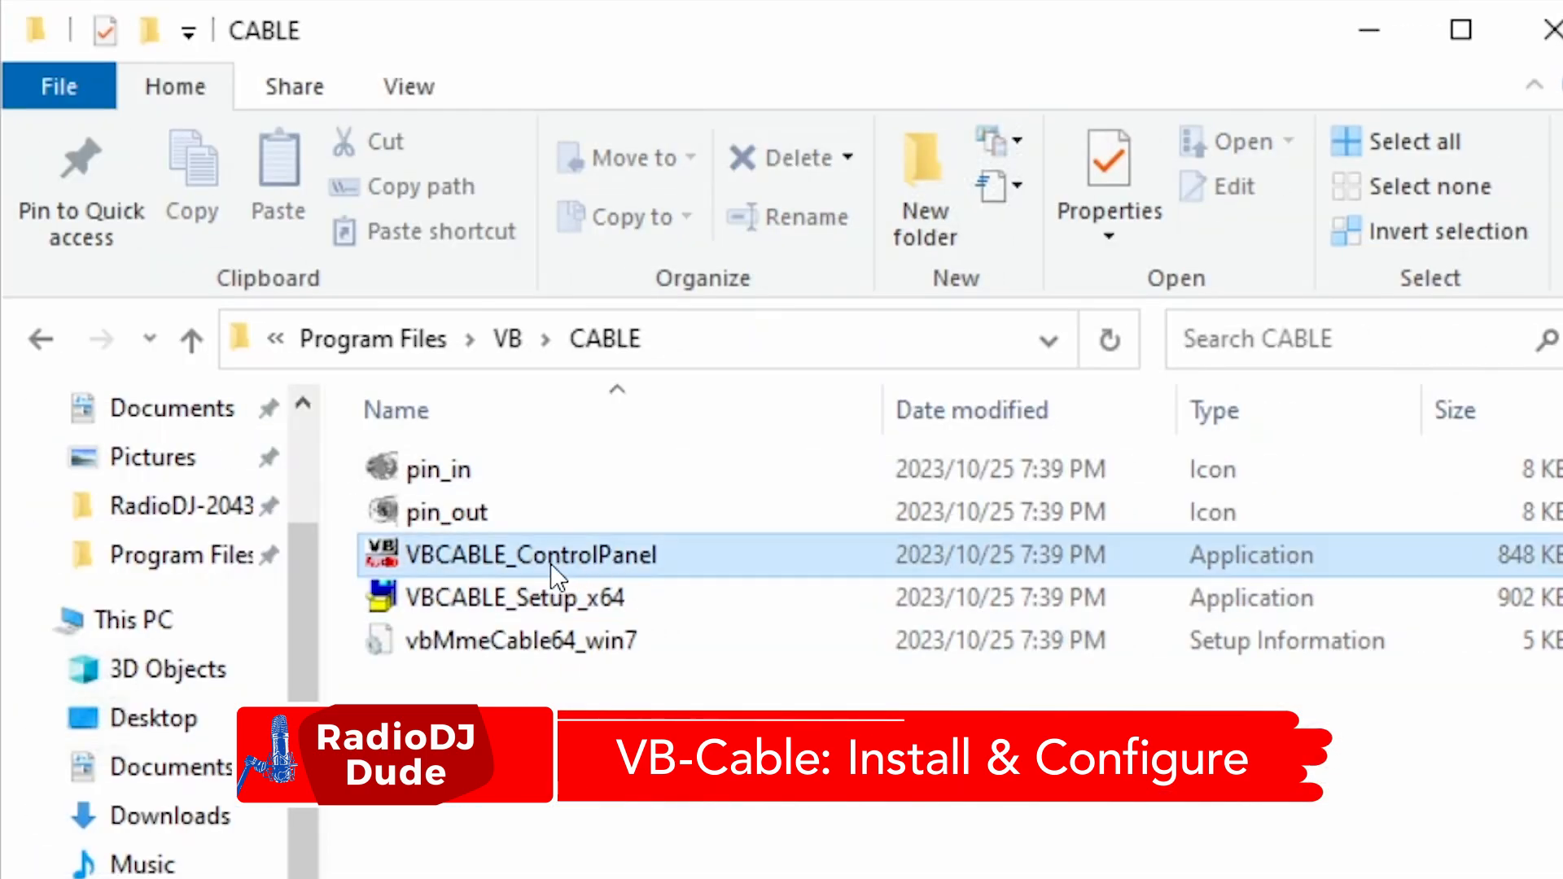
Launch VBCABLE_ControlPanel and set Max Latency to 7168 smp
double_click(529, 555)
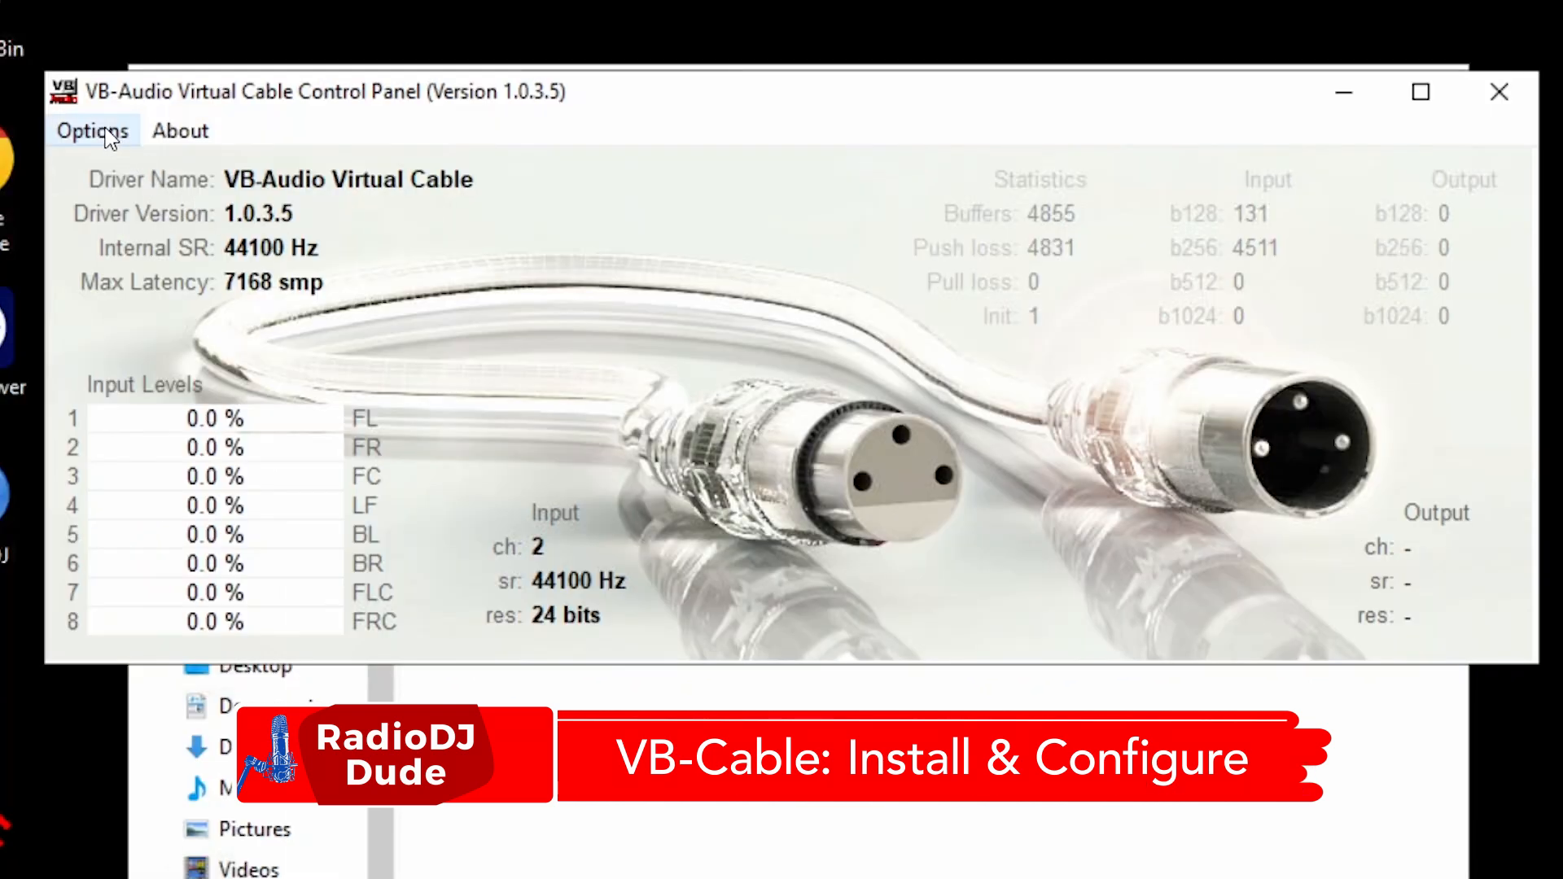
click(92, 130)
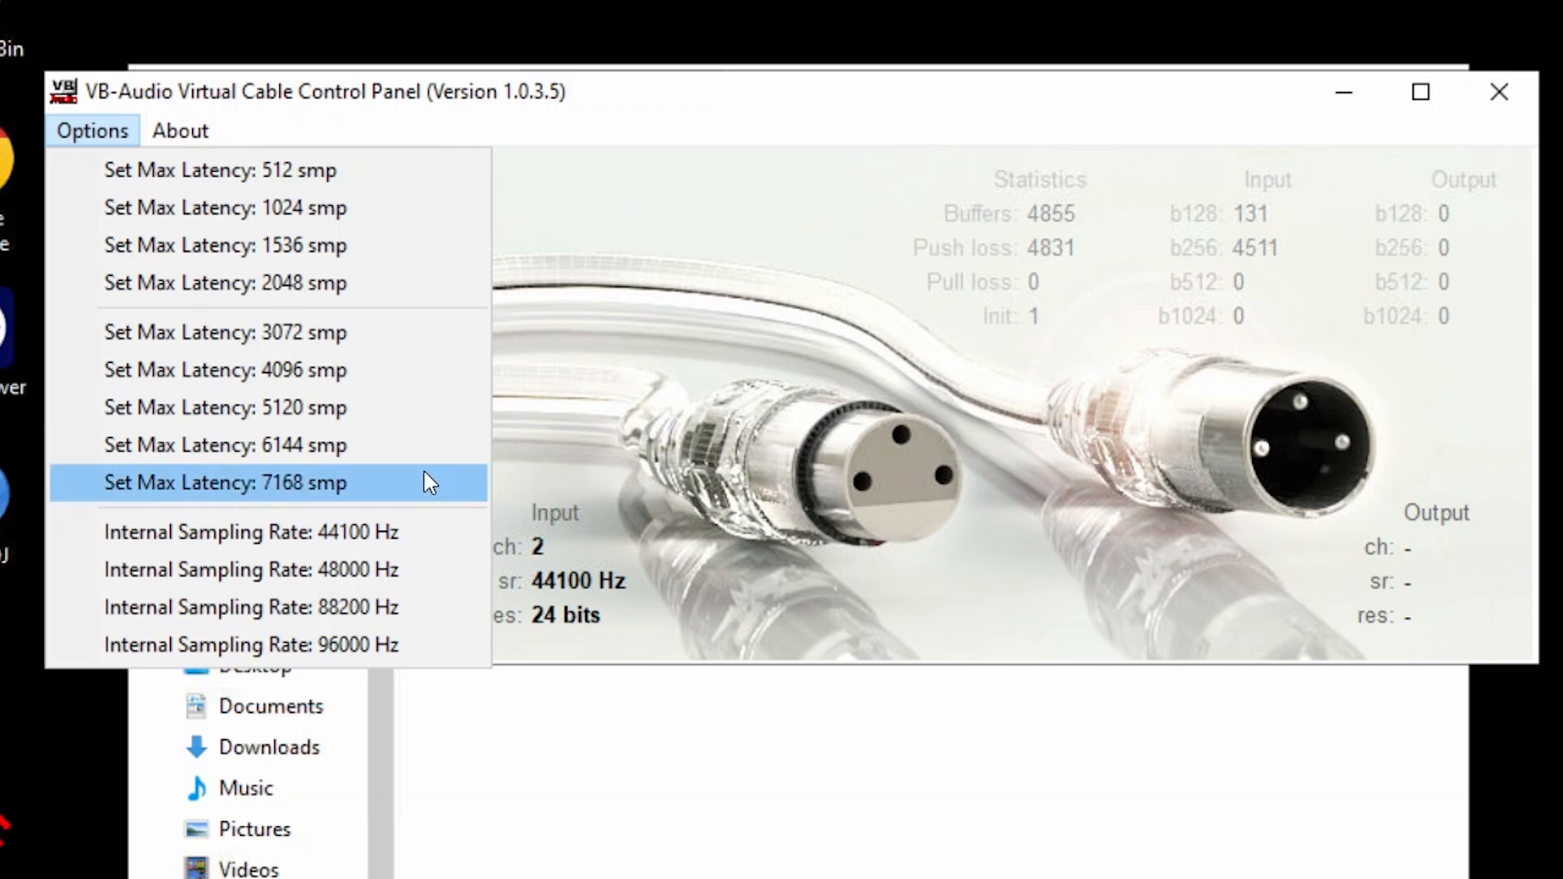
click(227, 483)
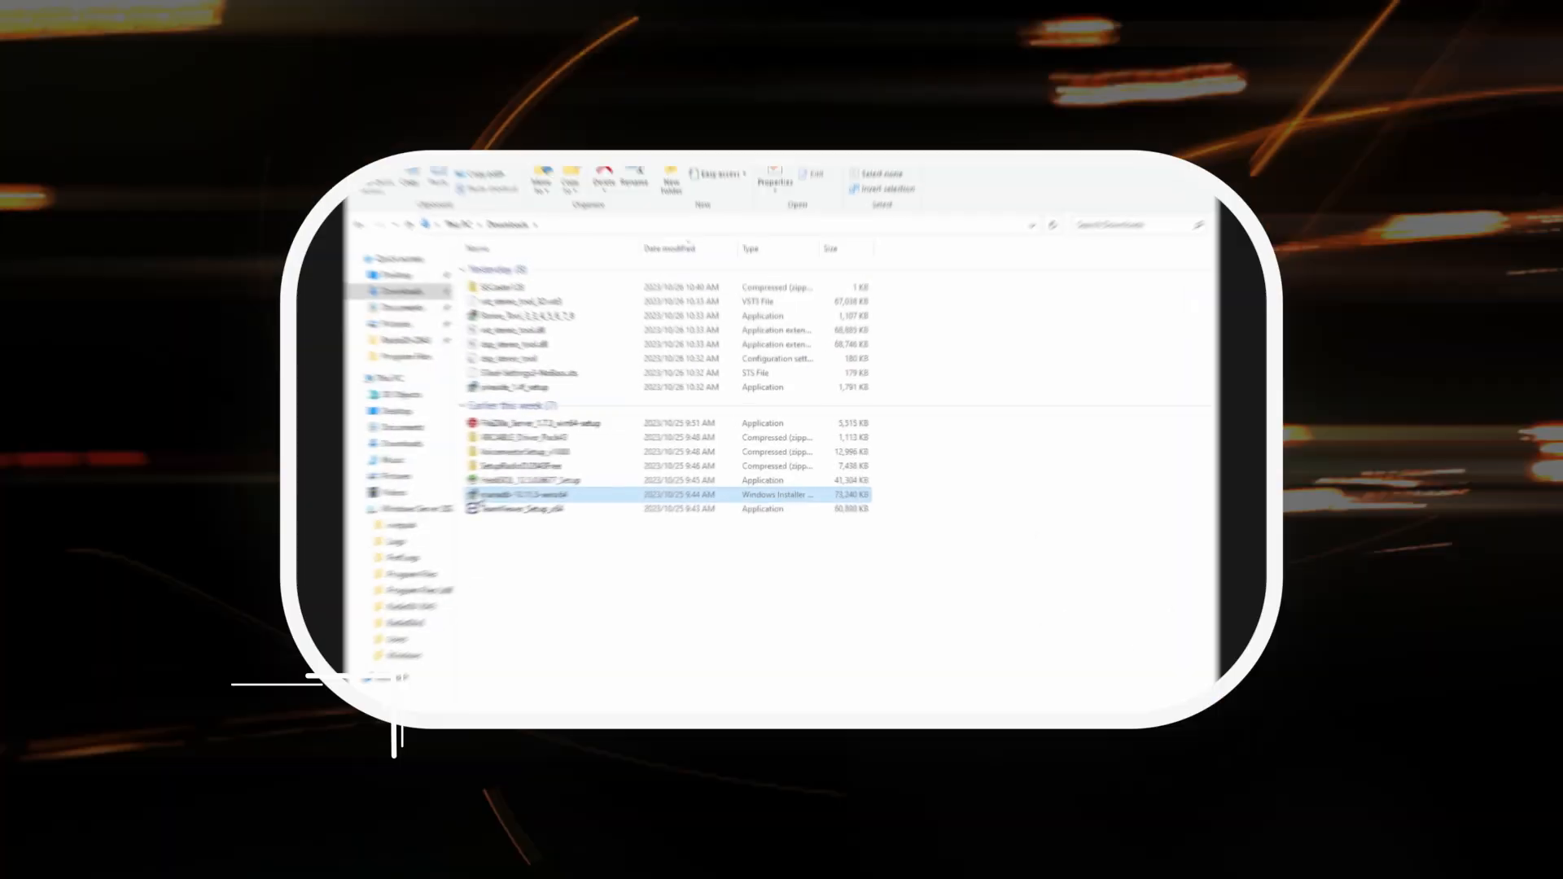
Open radiodj.ro's Download page listing RadioDJ version 2.0.4.3
double_click(524, 494)
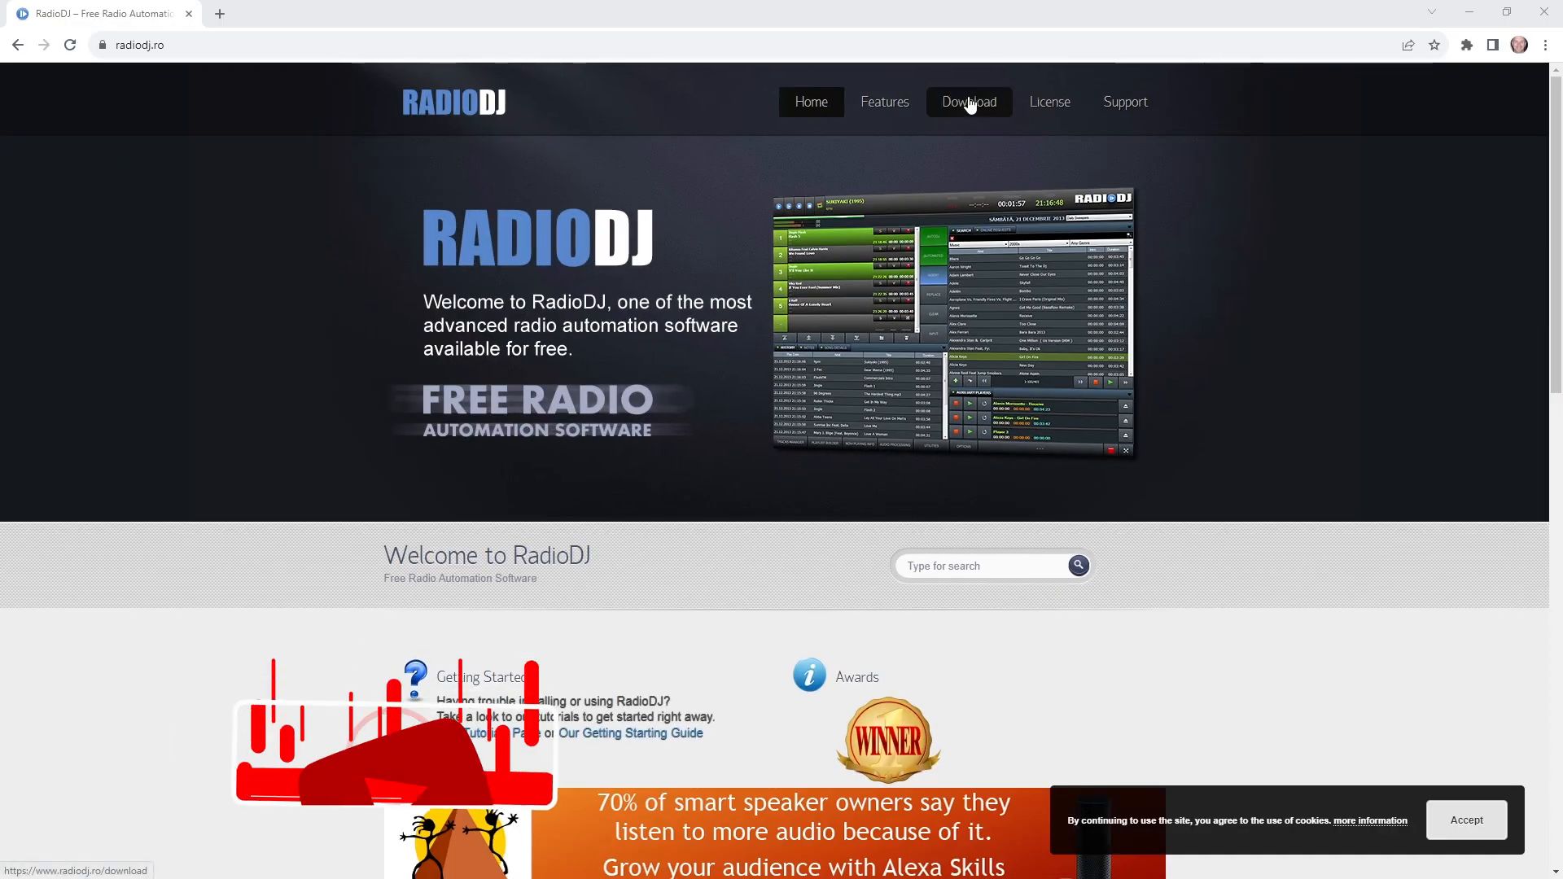
click(968, 102)
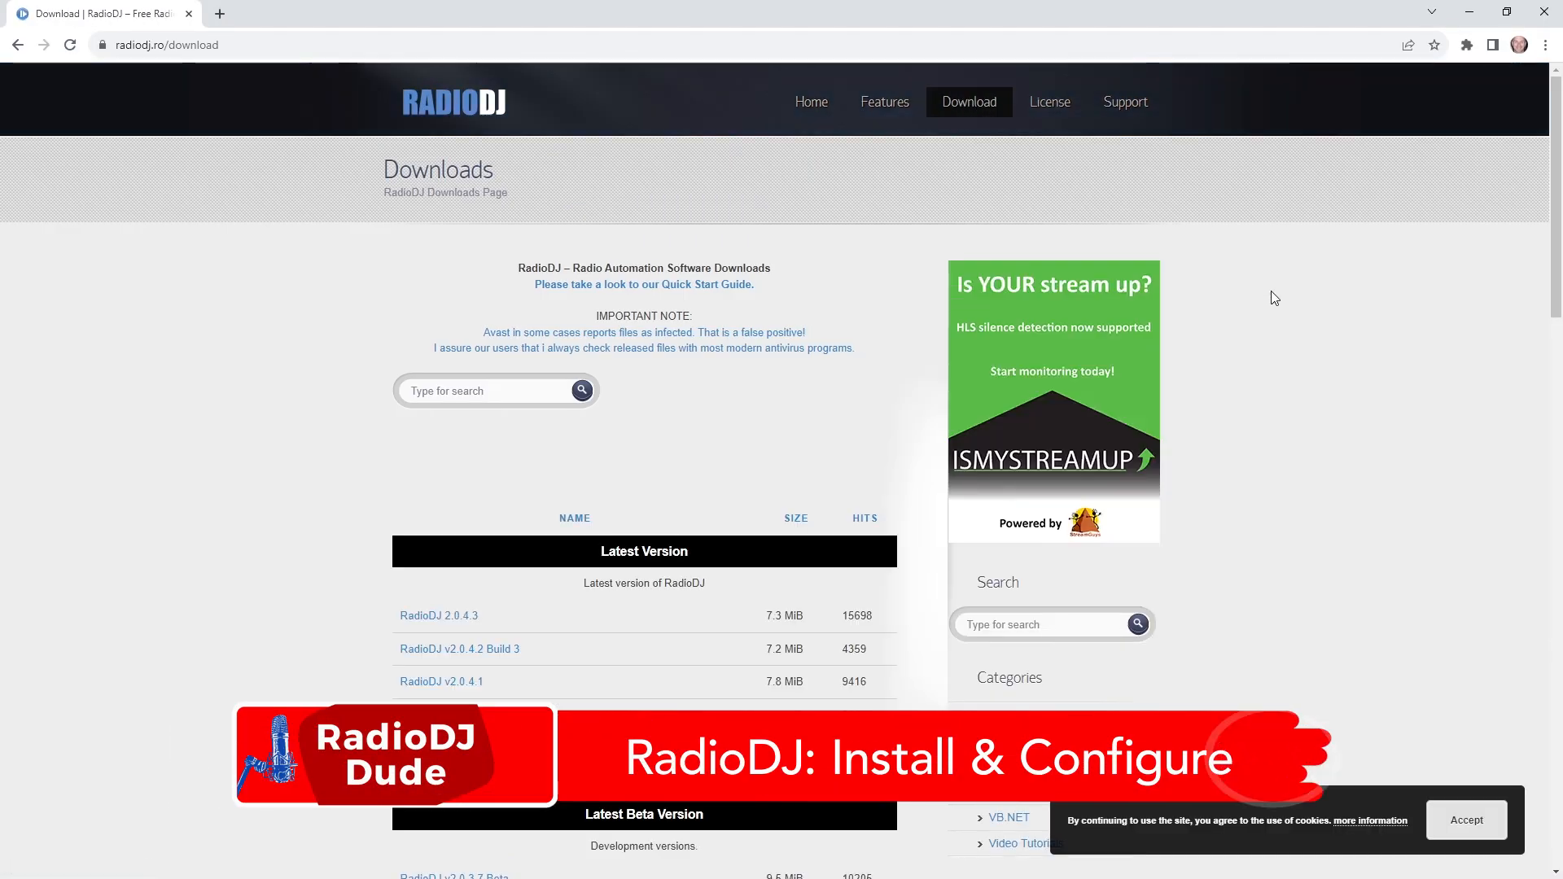
scroll(down, 3)
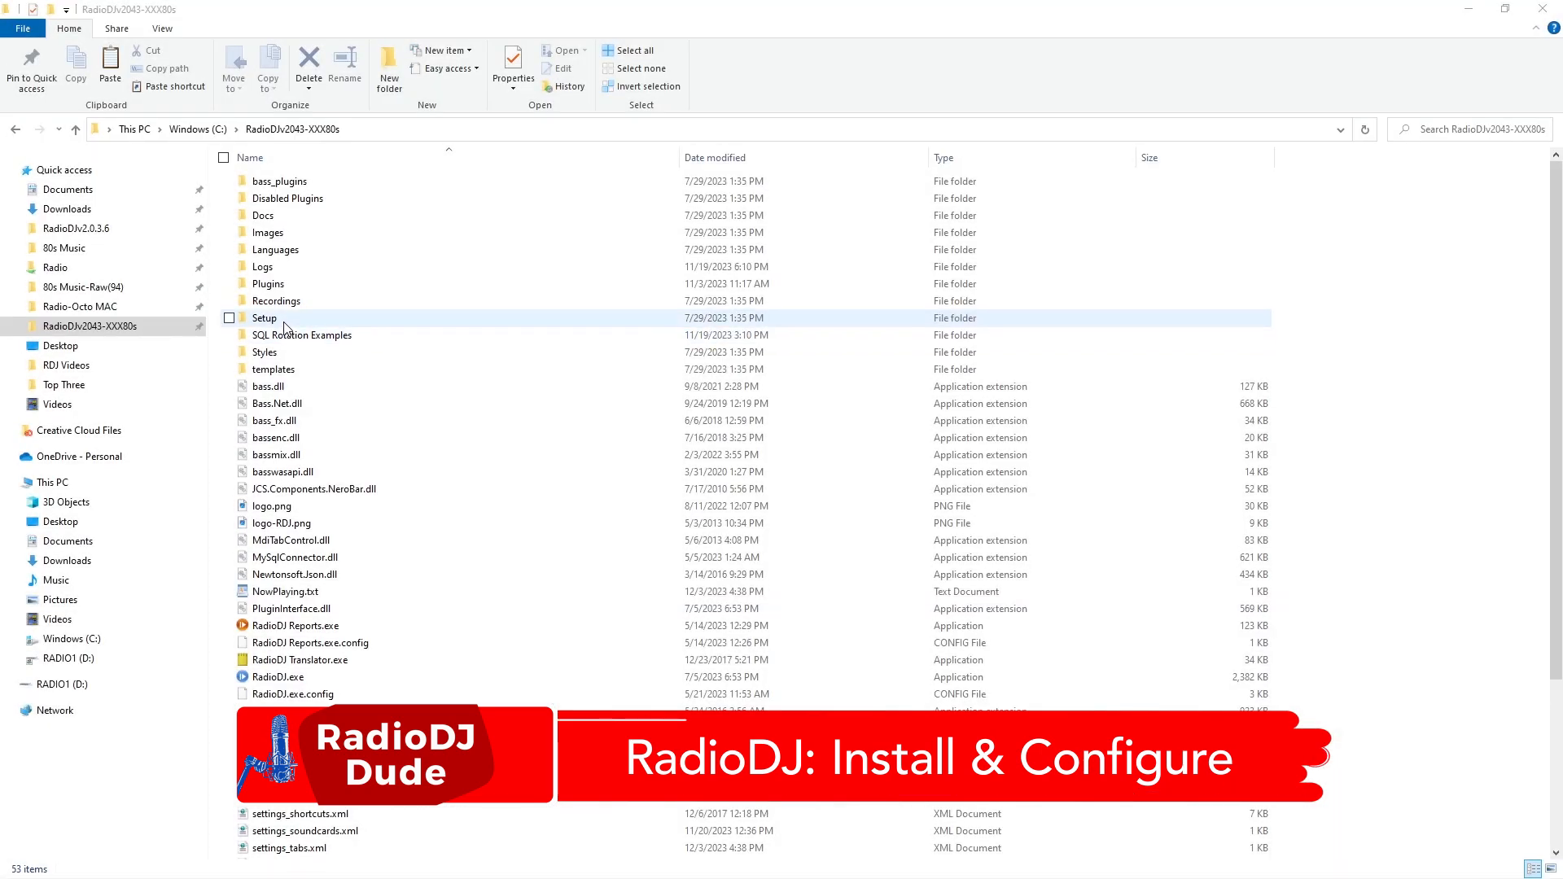
Launch Database Setup.exe and restore radiodj2043-XXX80s from the newest .sql backup
double_click(265, 316)
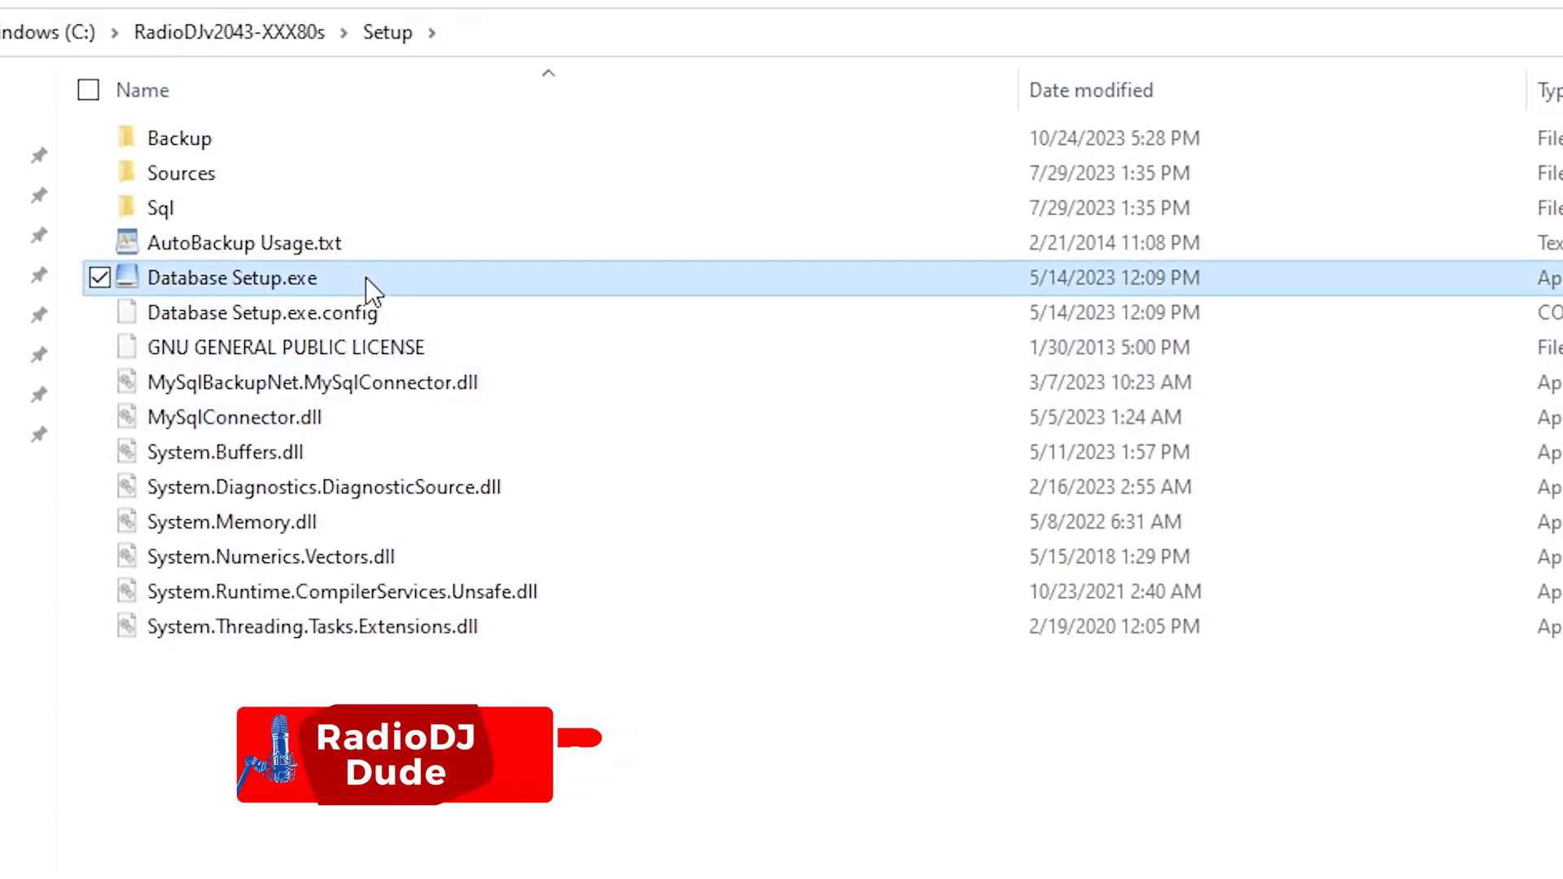
double_click(231, 278)
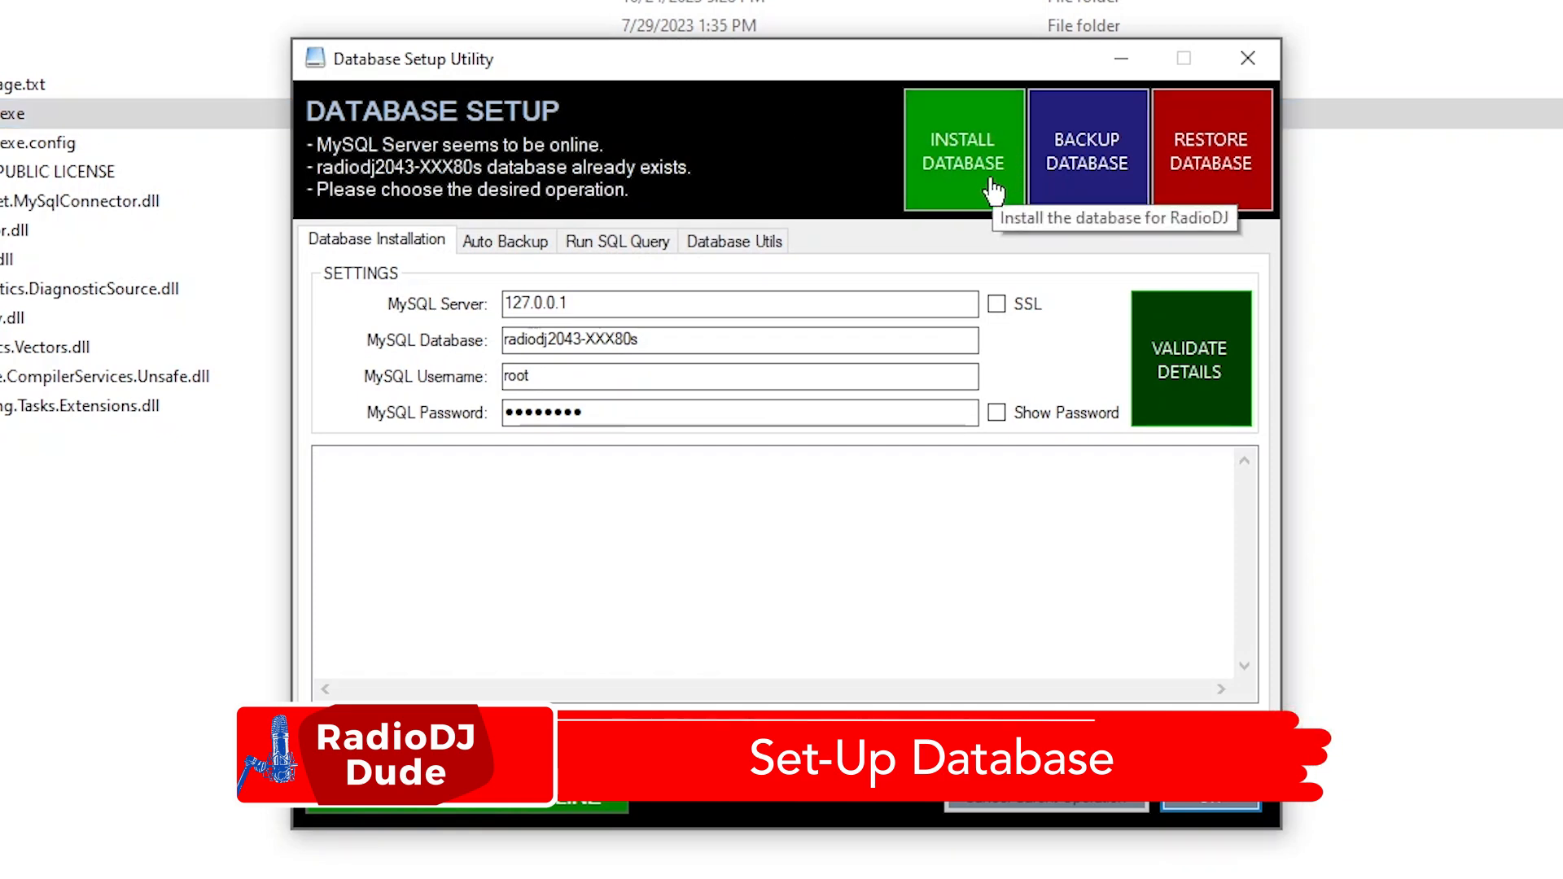
mouse_move(1198, 184)
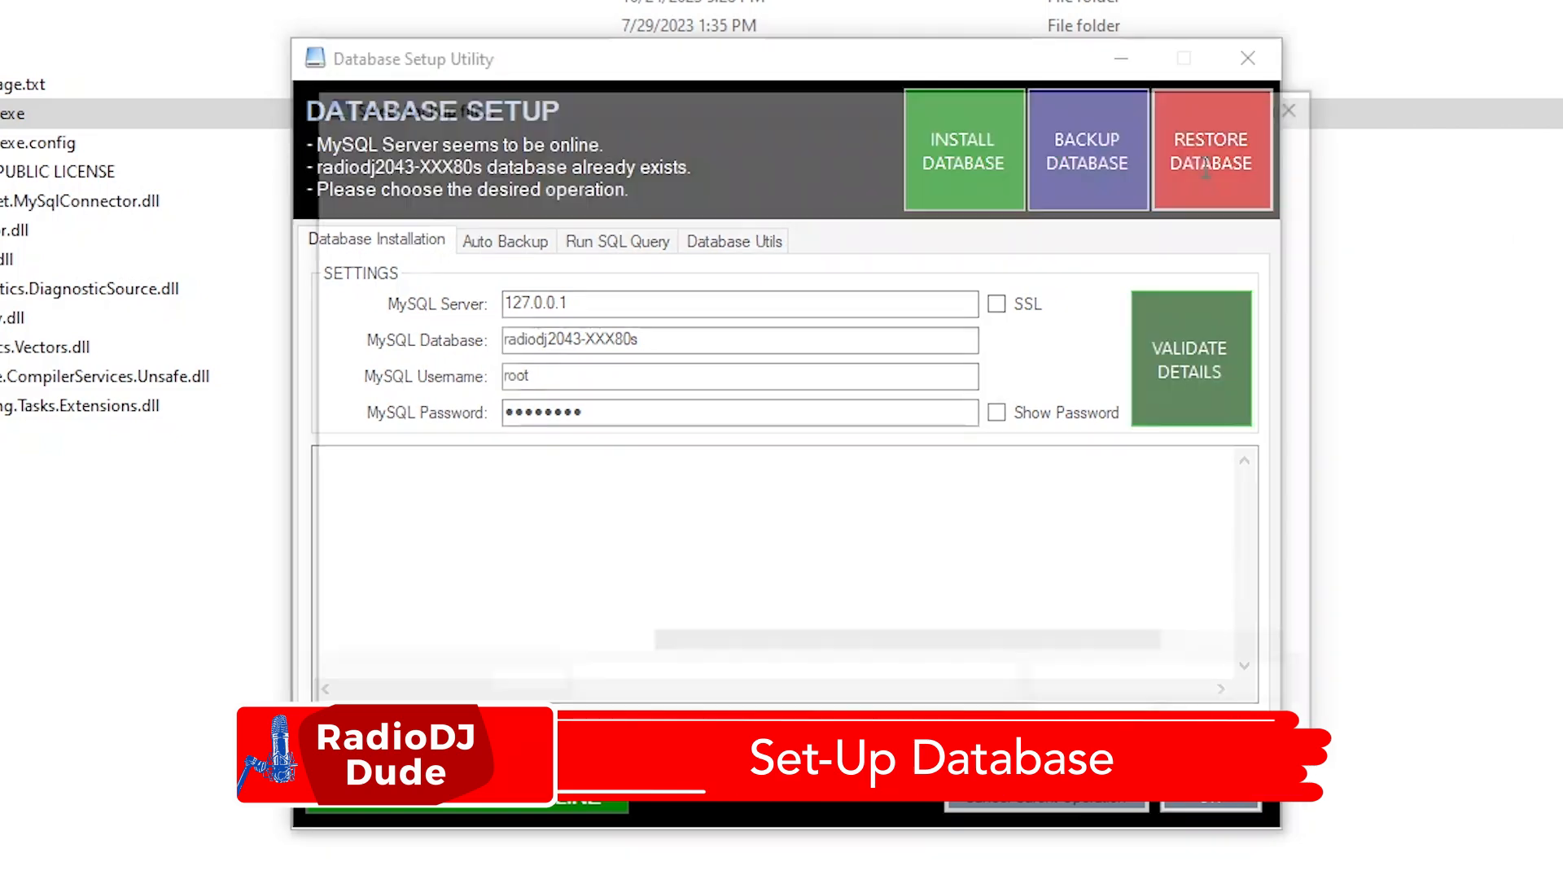
click(1211, 151)
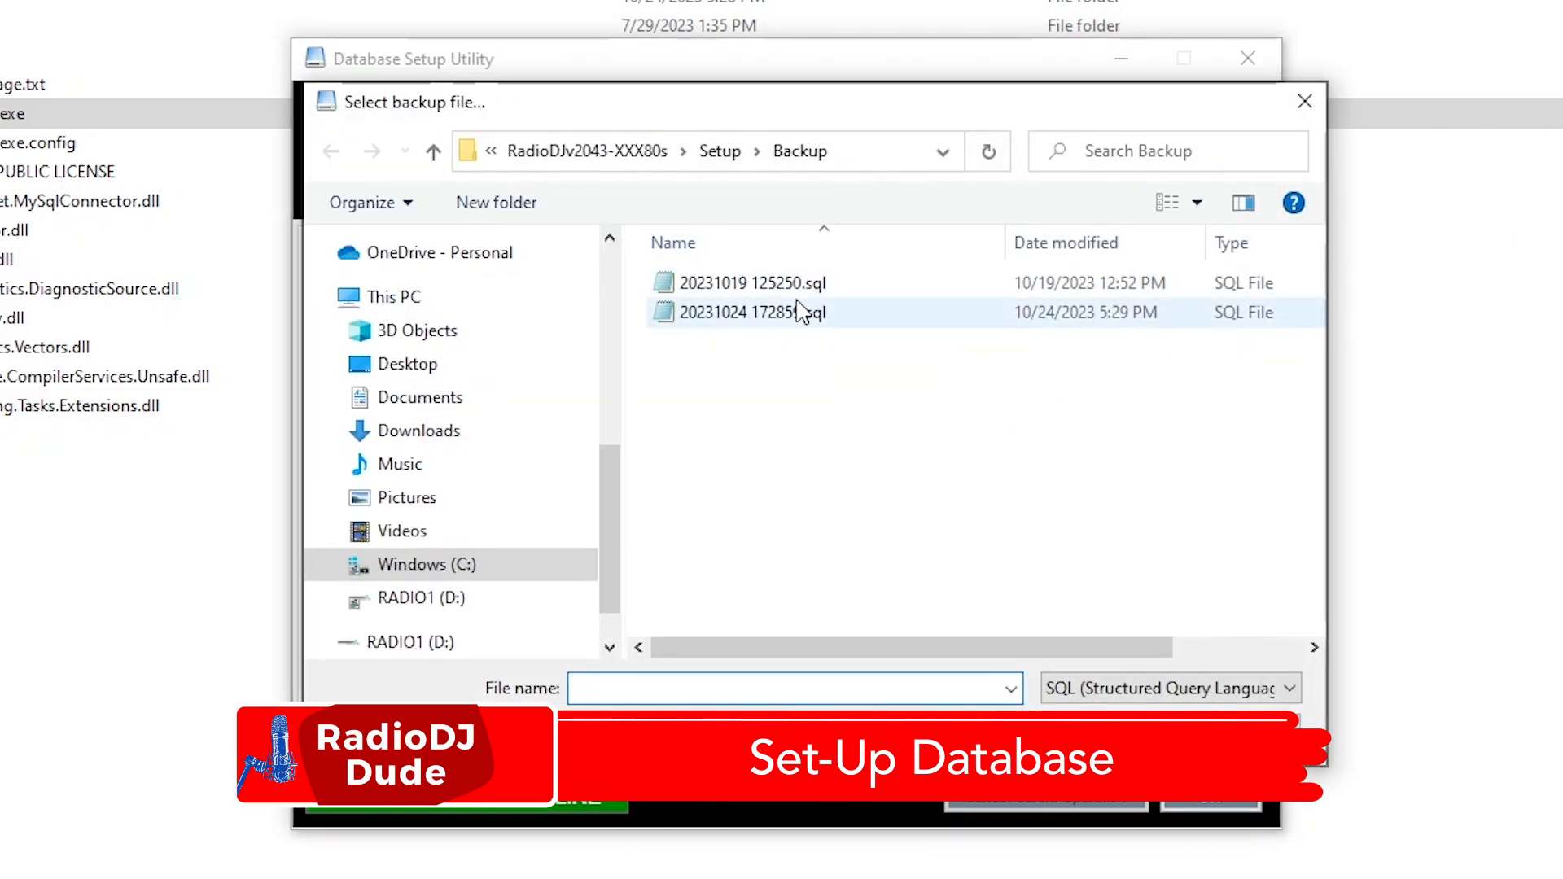
click(751, 312)
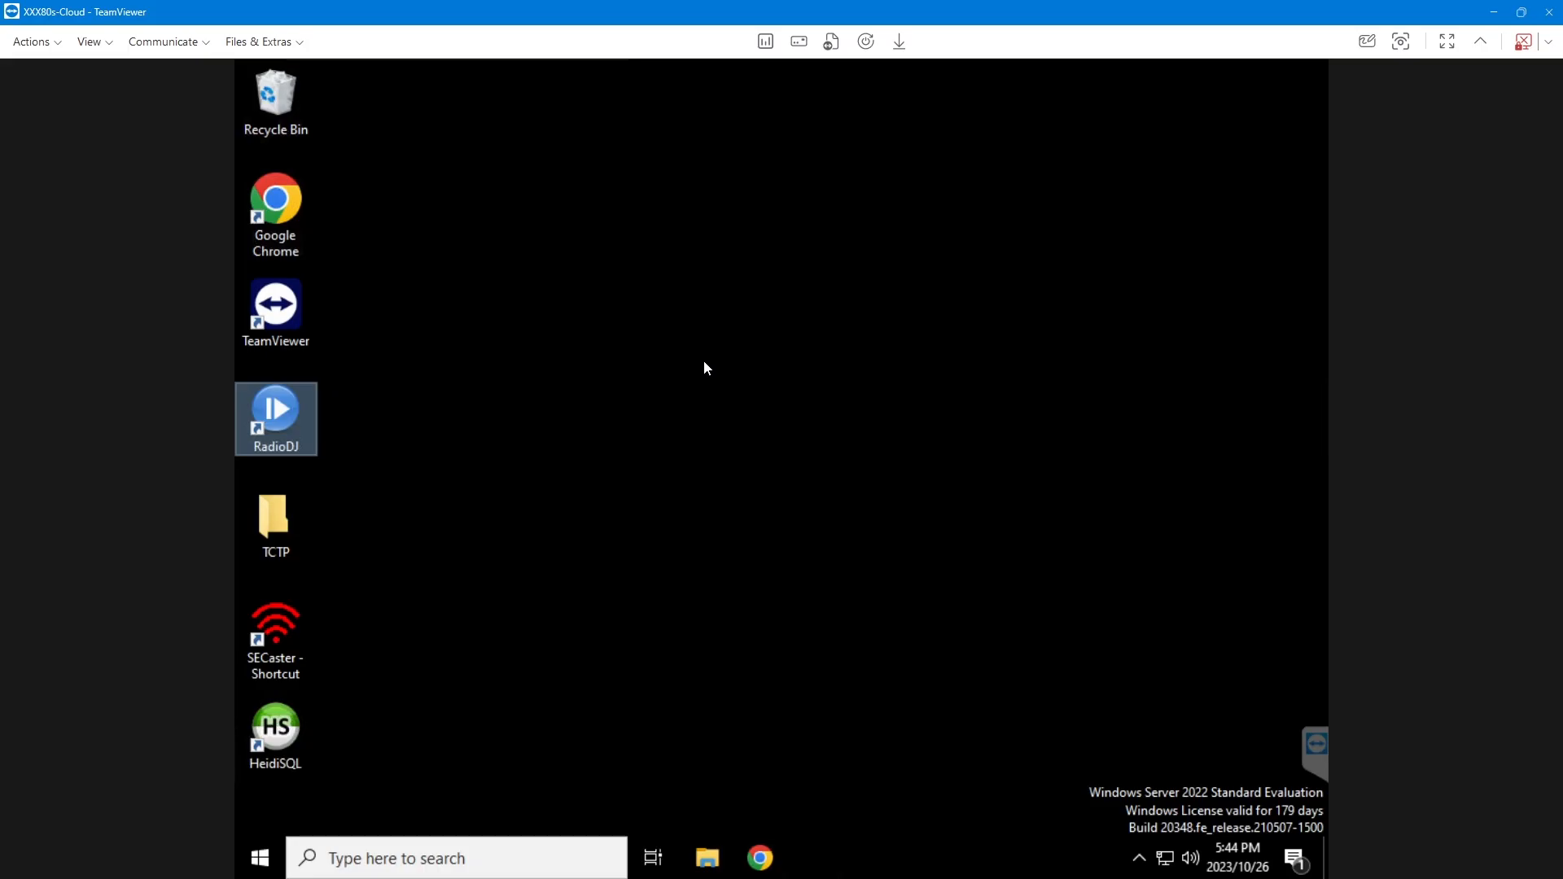
Launch RadioDJ and review General, Auto DJ, Sound Devices (VB-Audio Cable) and Plugins settings
double_click(275, 409)
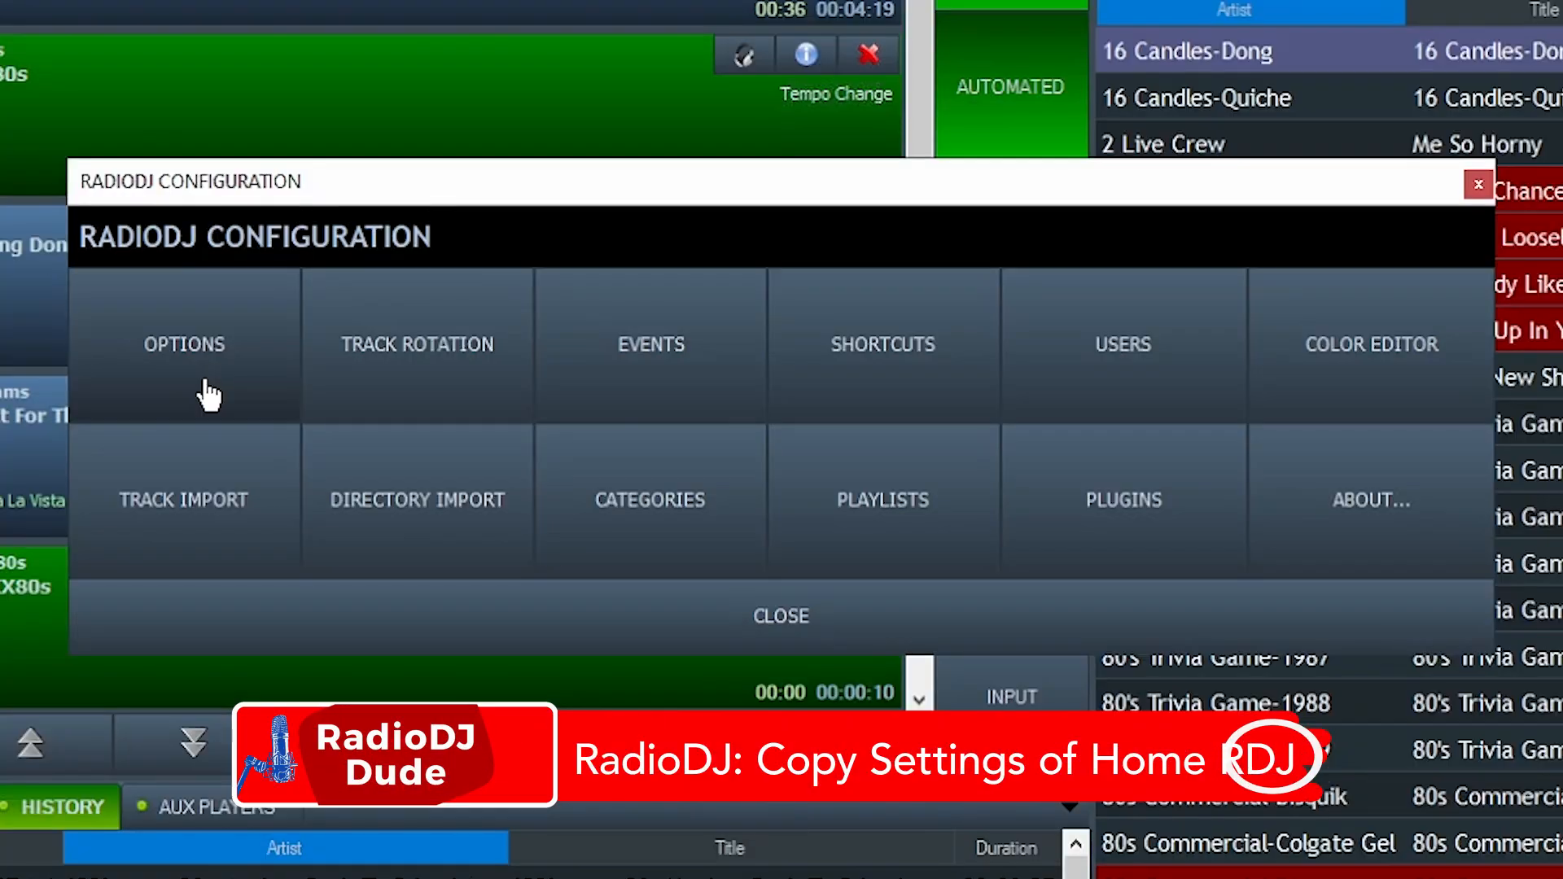
click(183, 344)
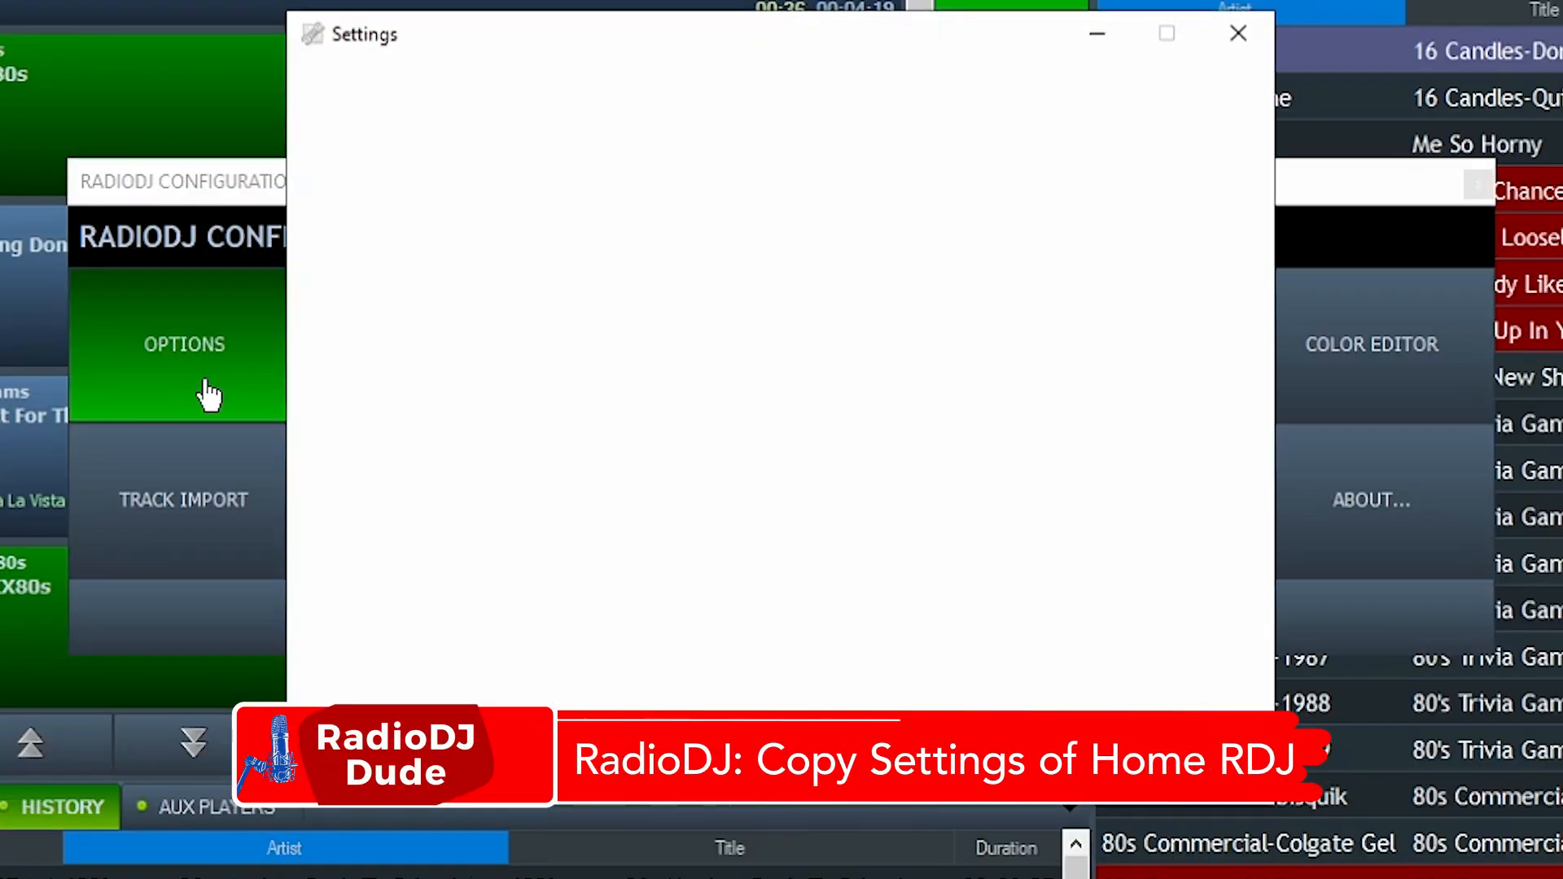
click(183, 343)
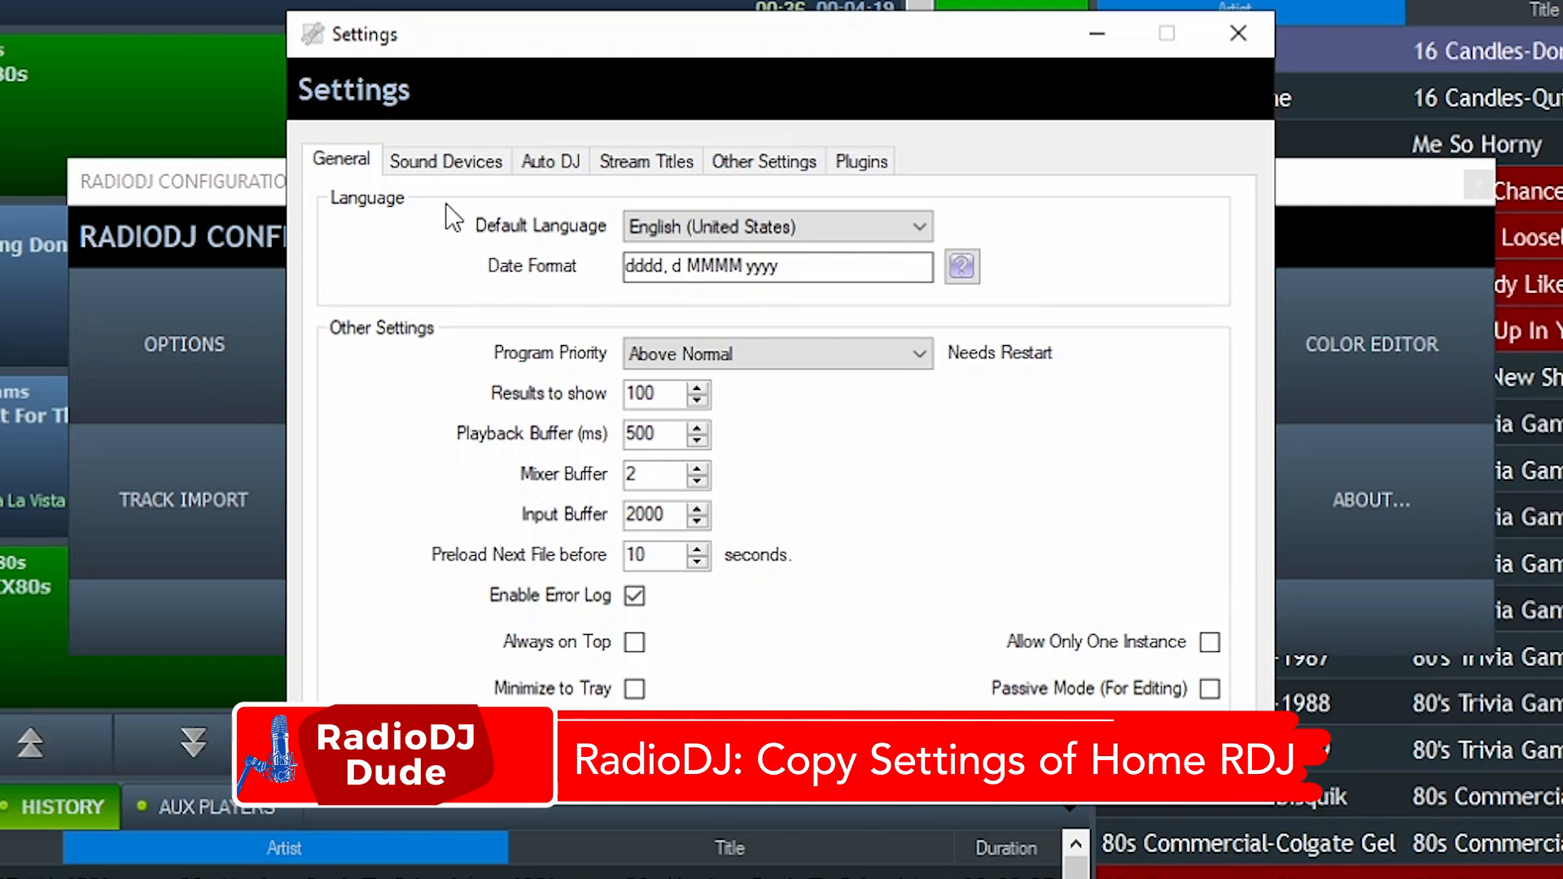
click(550, 161)
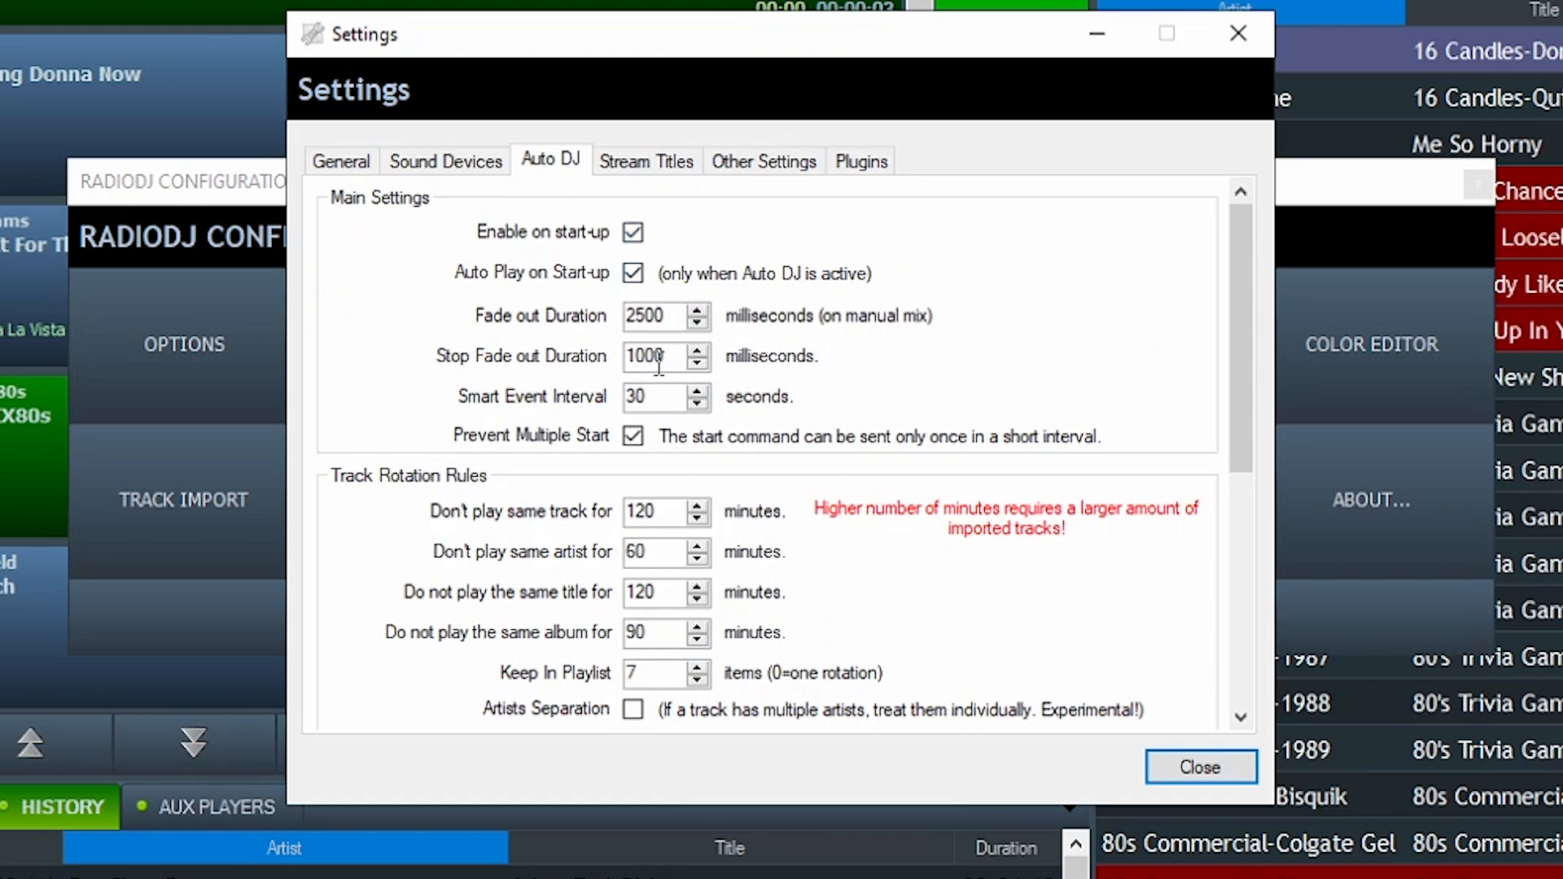
click(444, 160)
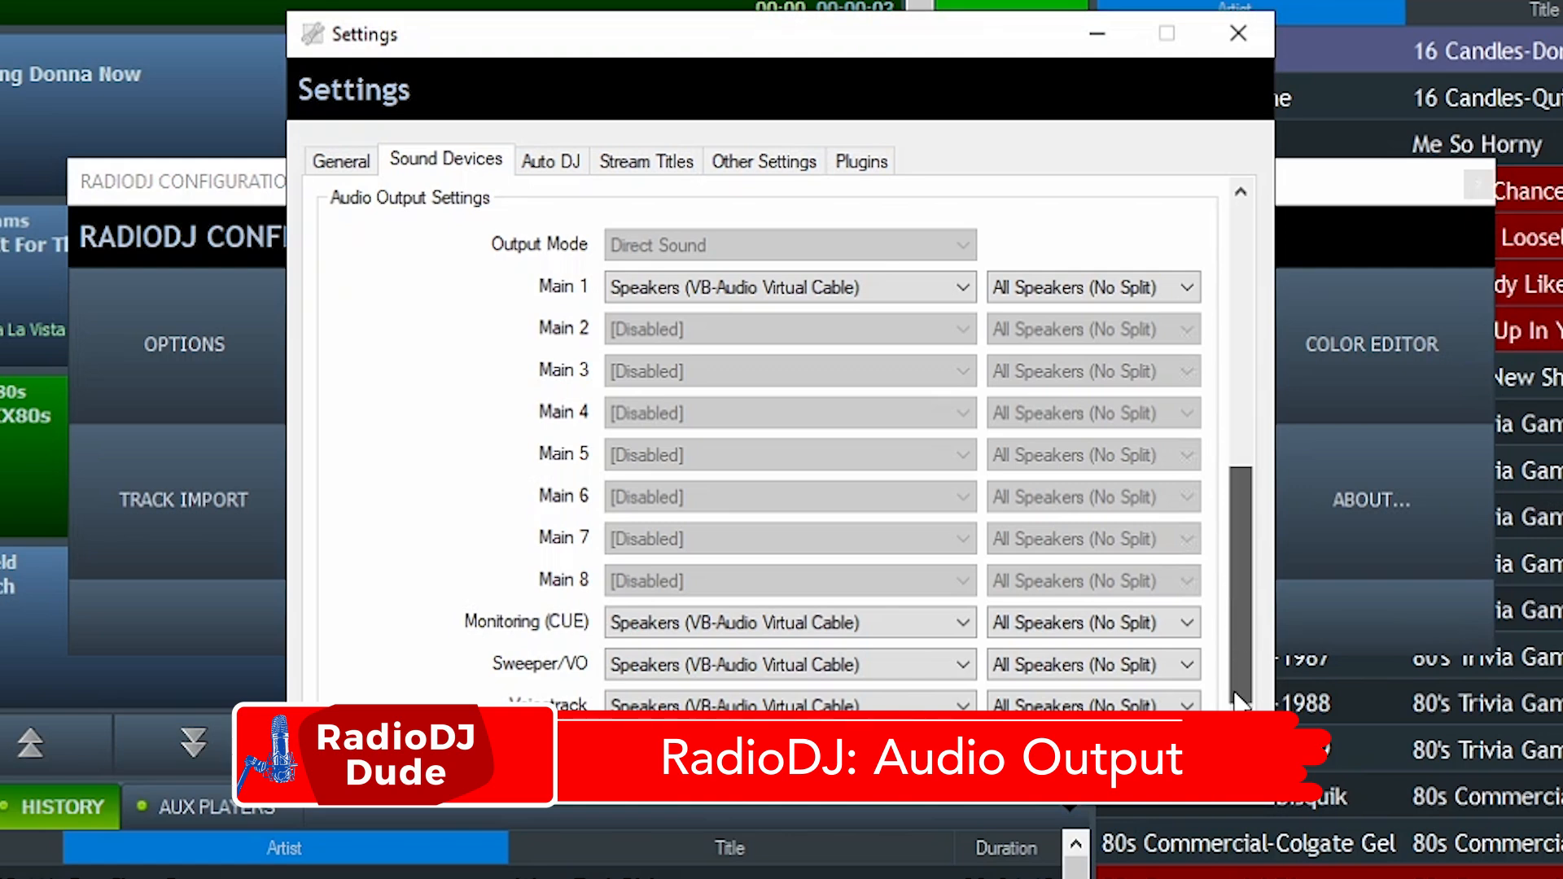
scroll(down, 3)
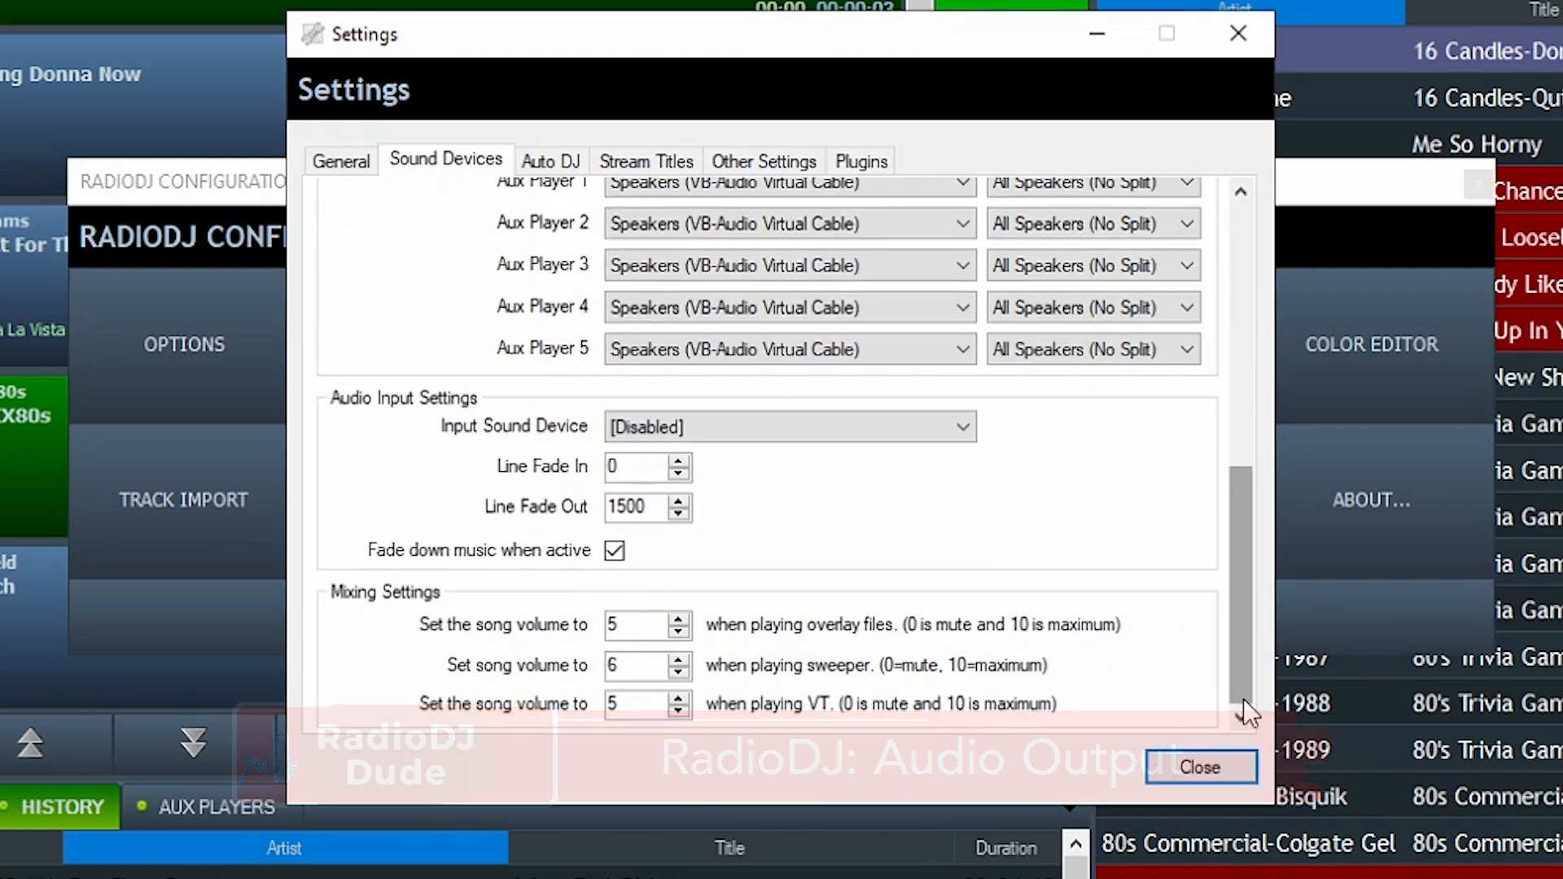
click(860, 161)
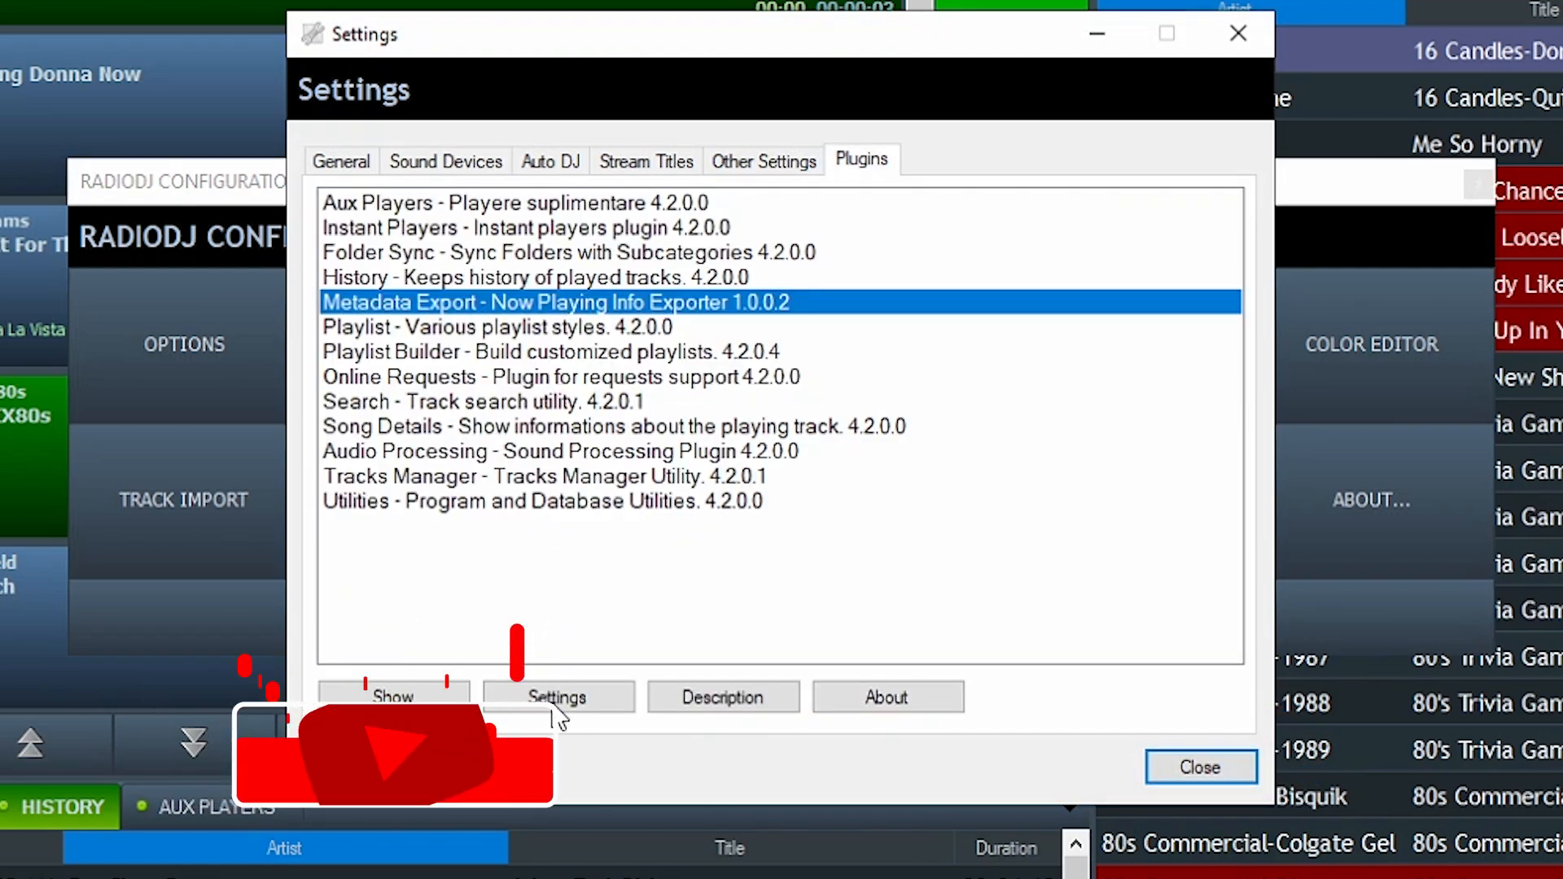
Confirm Metadata Export writes to C:\RadioDJ-2043\NowPlaying.txt, then open Utilities
click(556, 697)
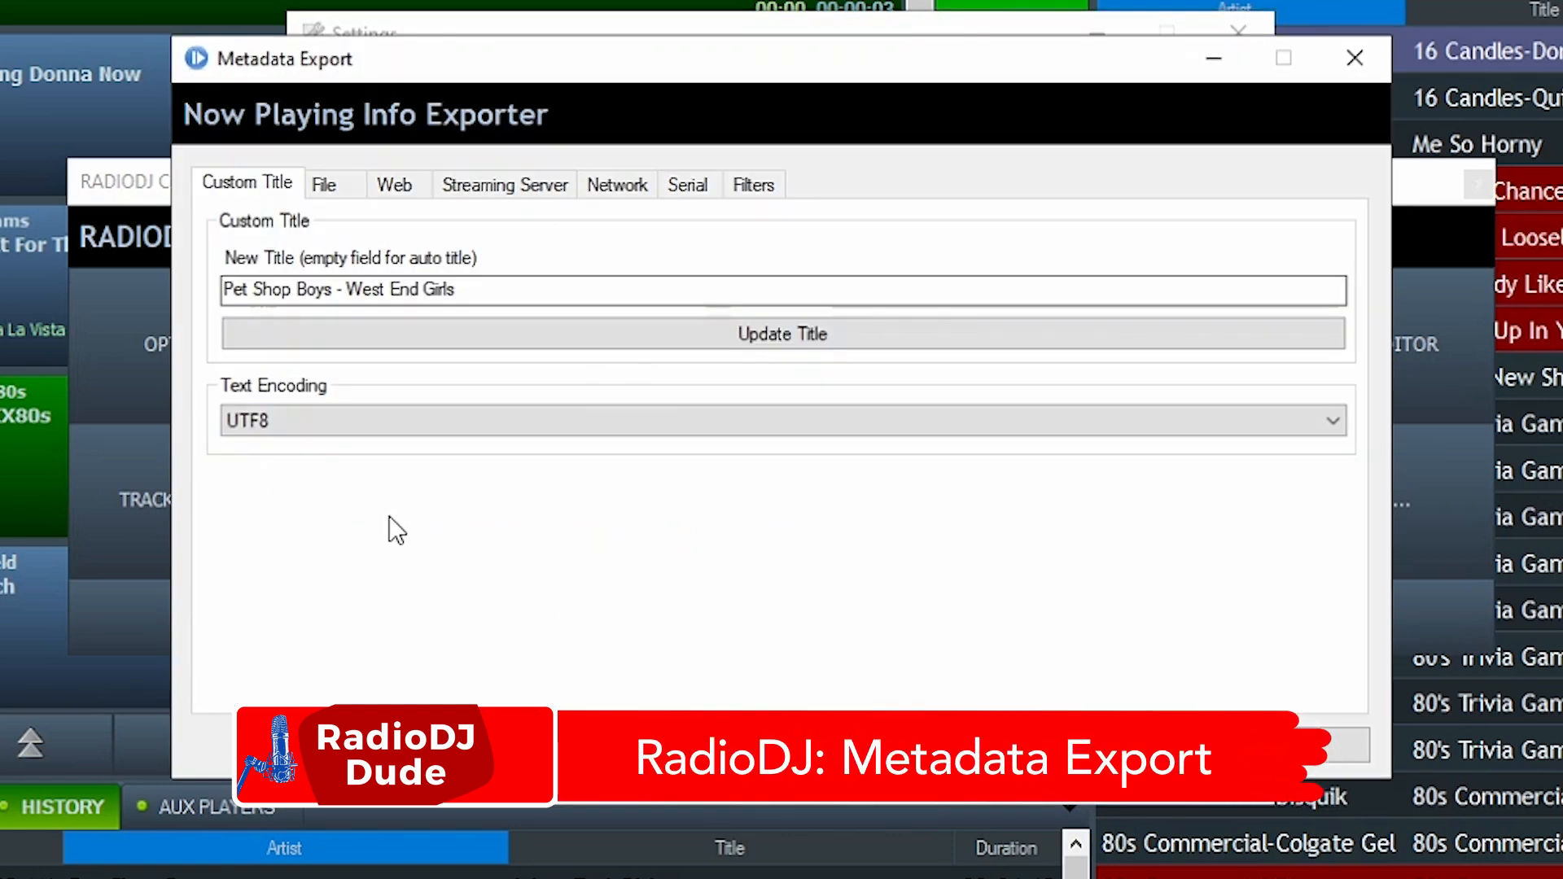
click(323, 185)
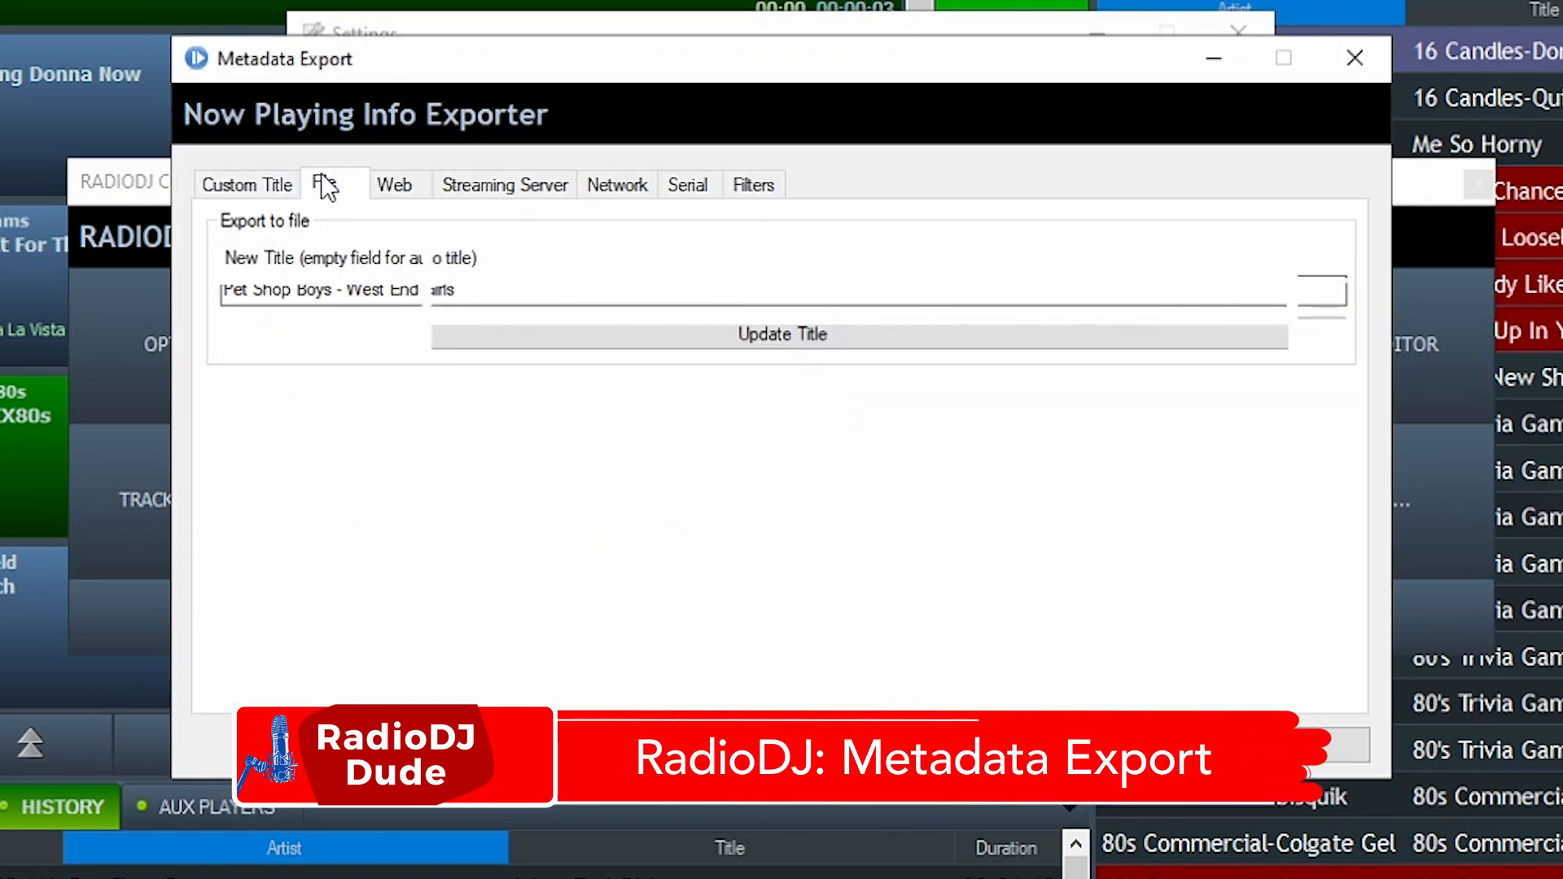
click(322, 184)
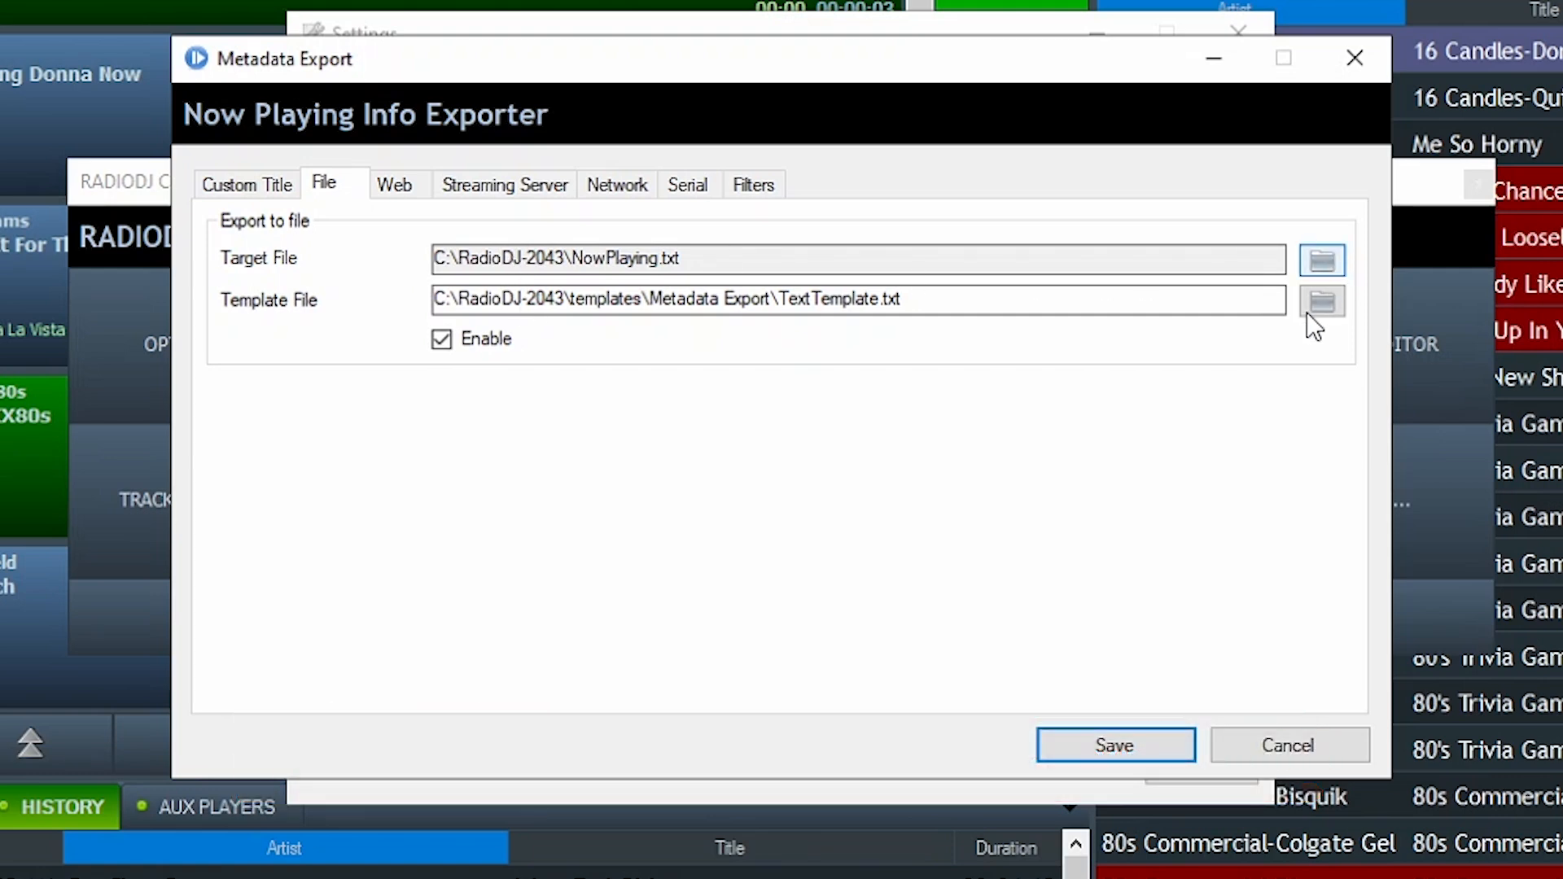
click(1115, 746)
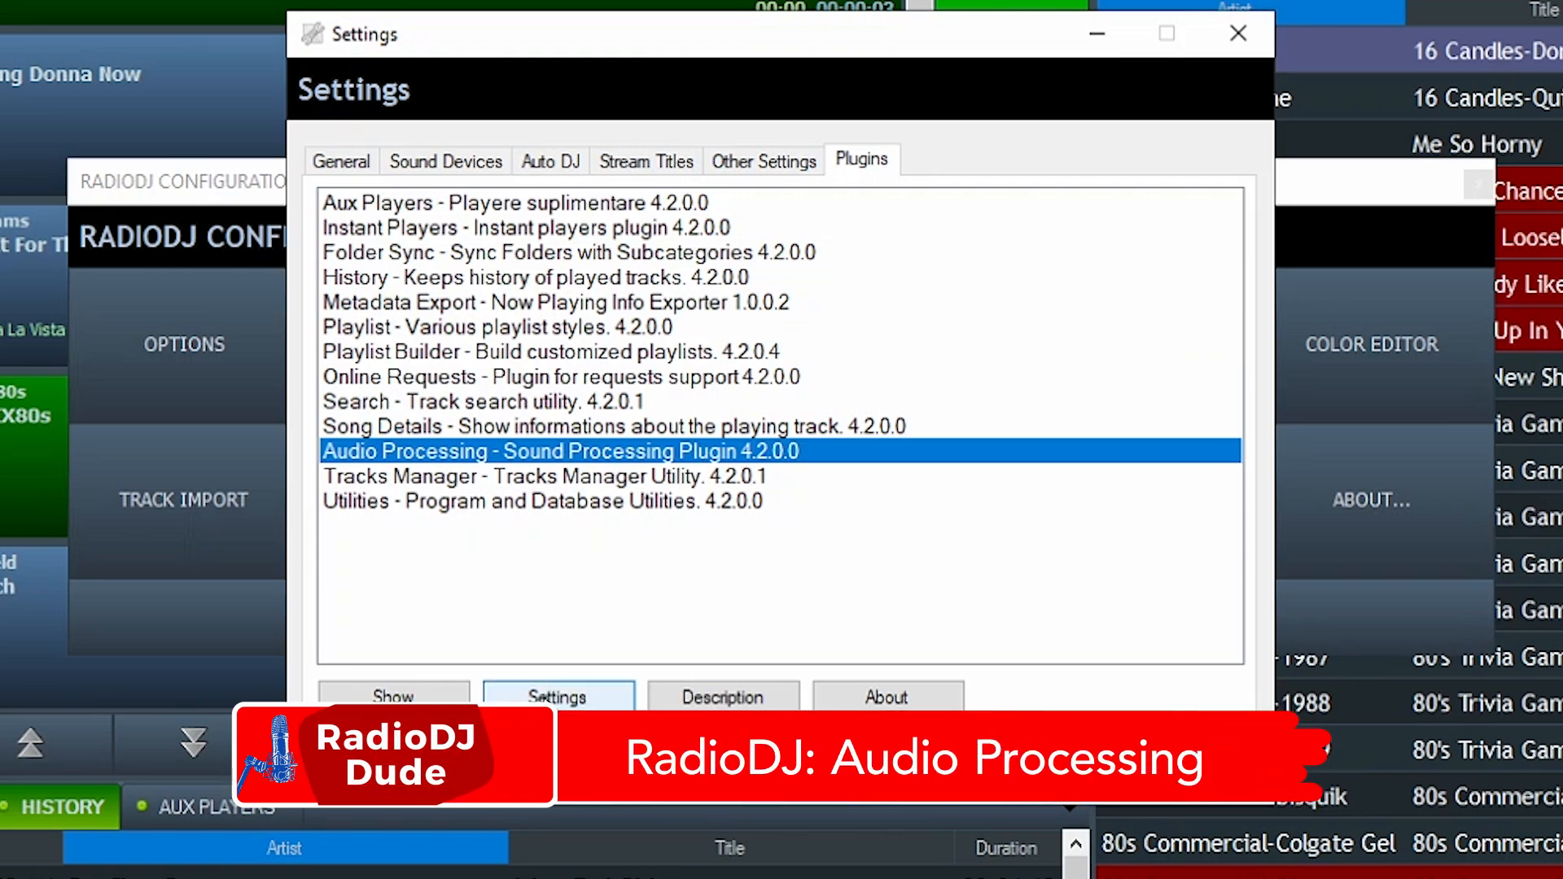
click(557, 697)
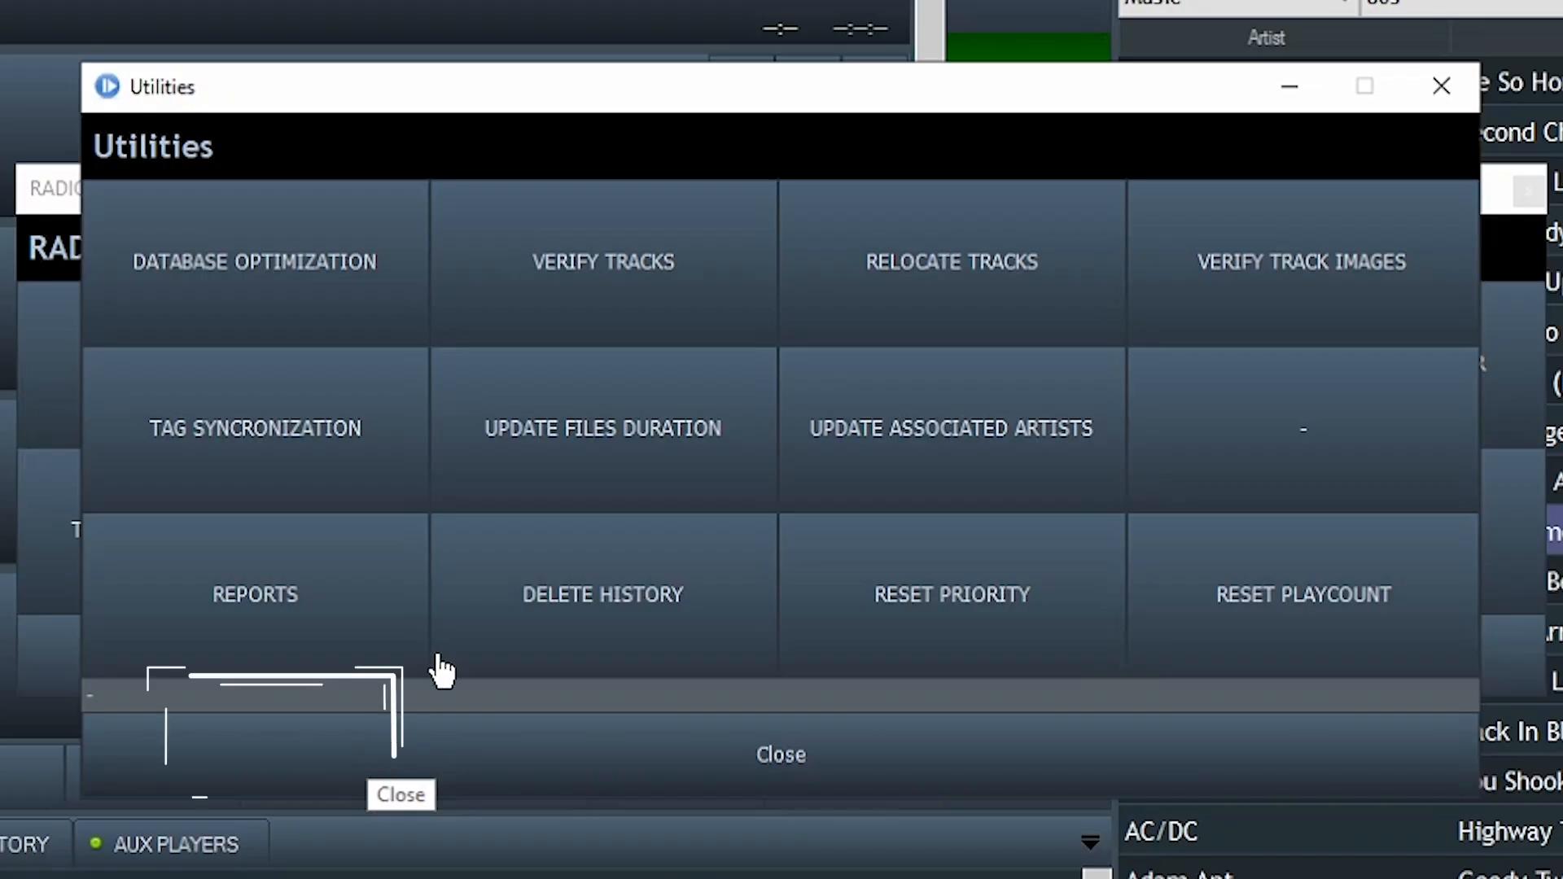
Relocate lost tracks to C:\Users\Administrator\Music, then start verifying all track paths
click(603, 261)
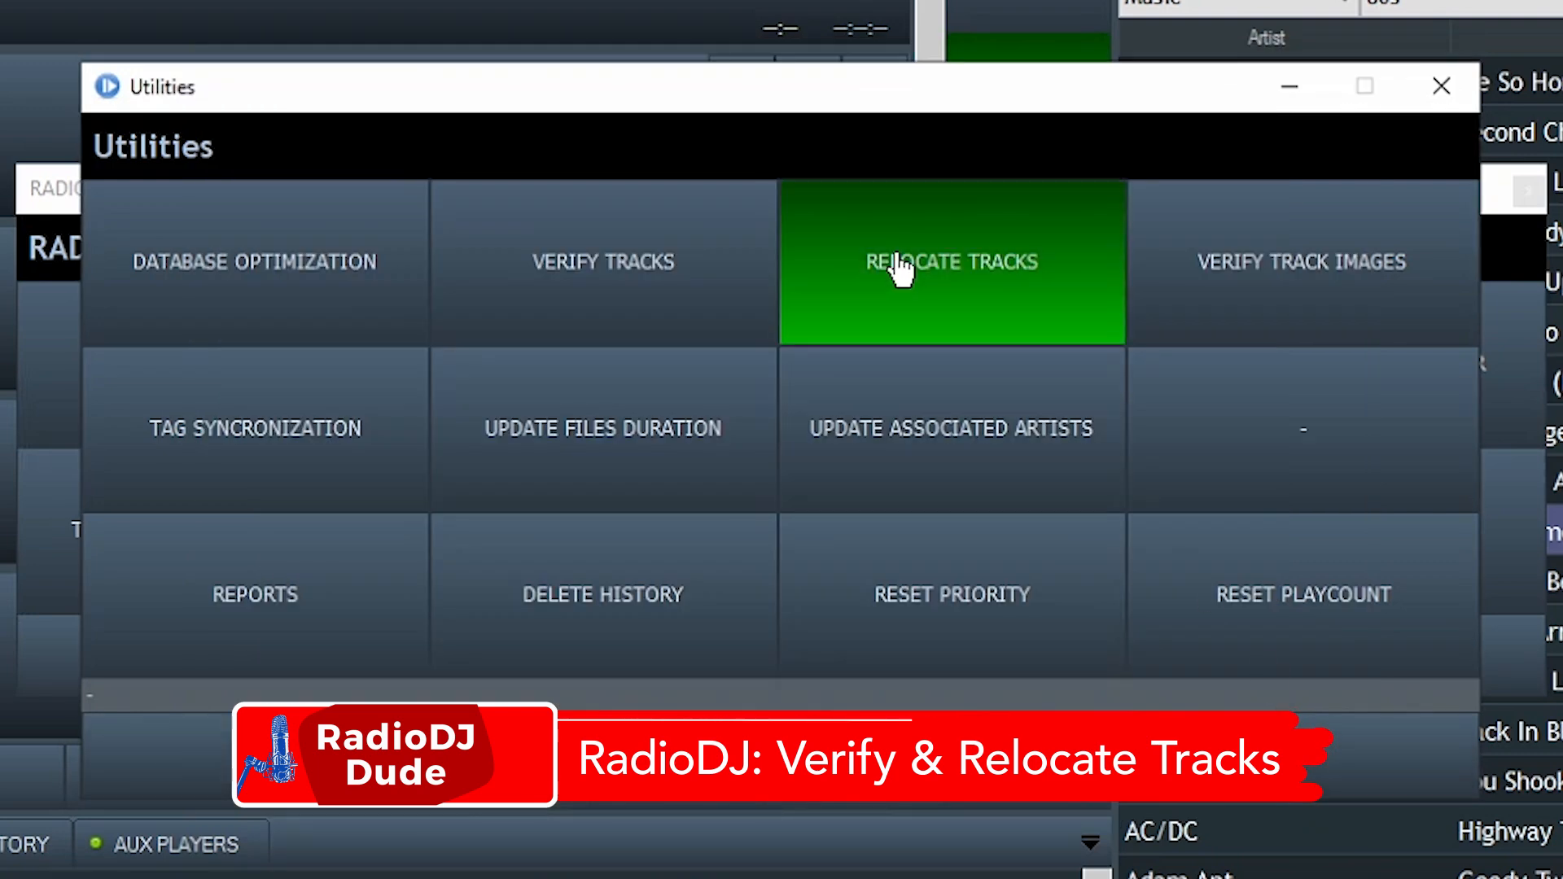
click(951, 262)
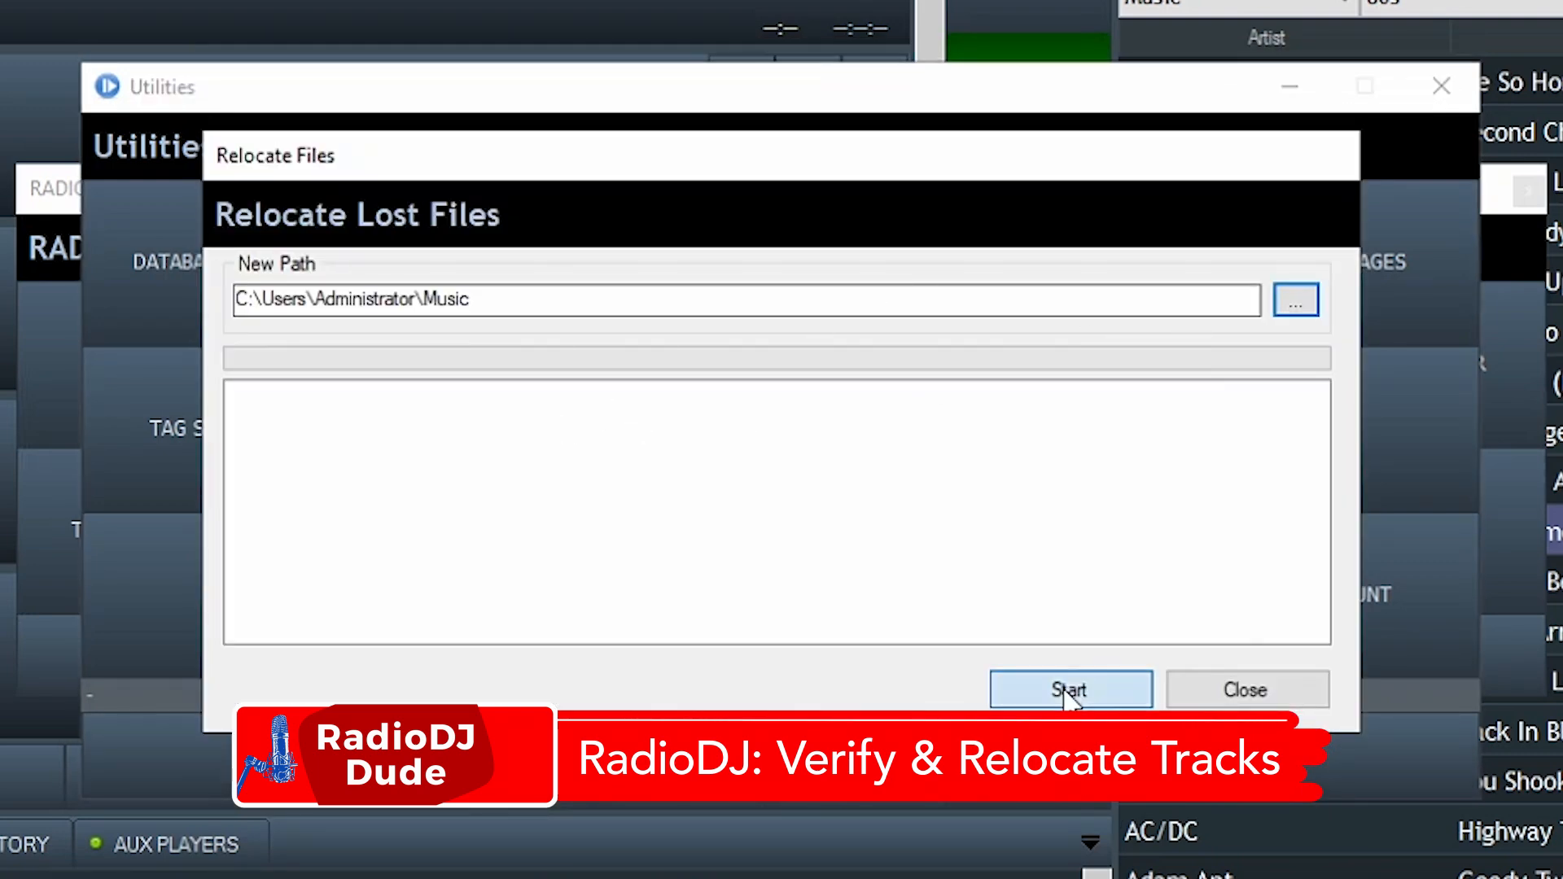
click(1070, 690)
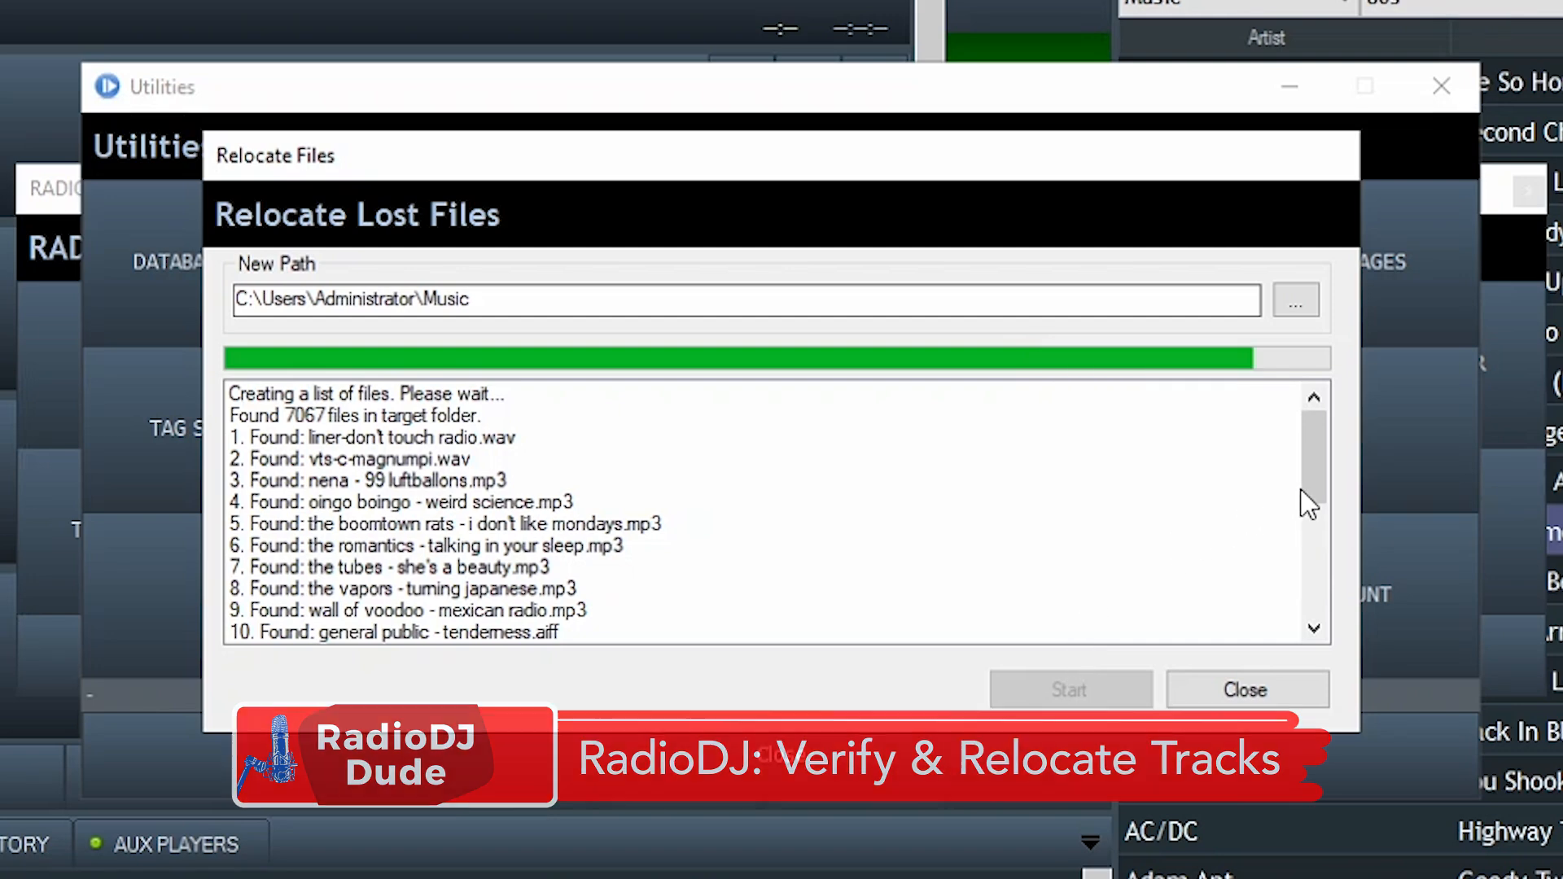
click(1244, 689)
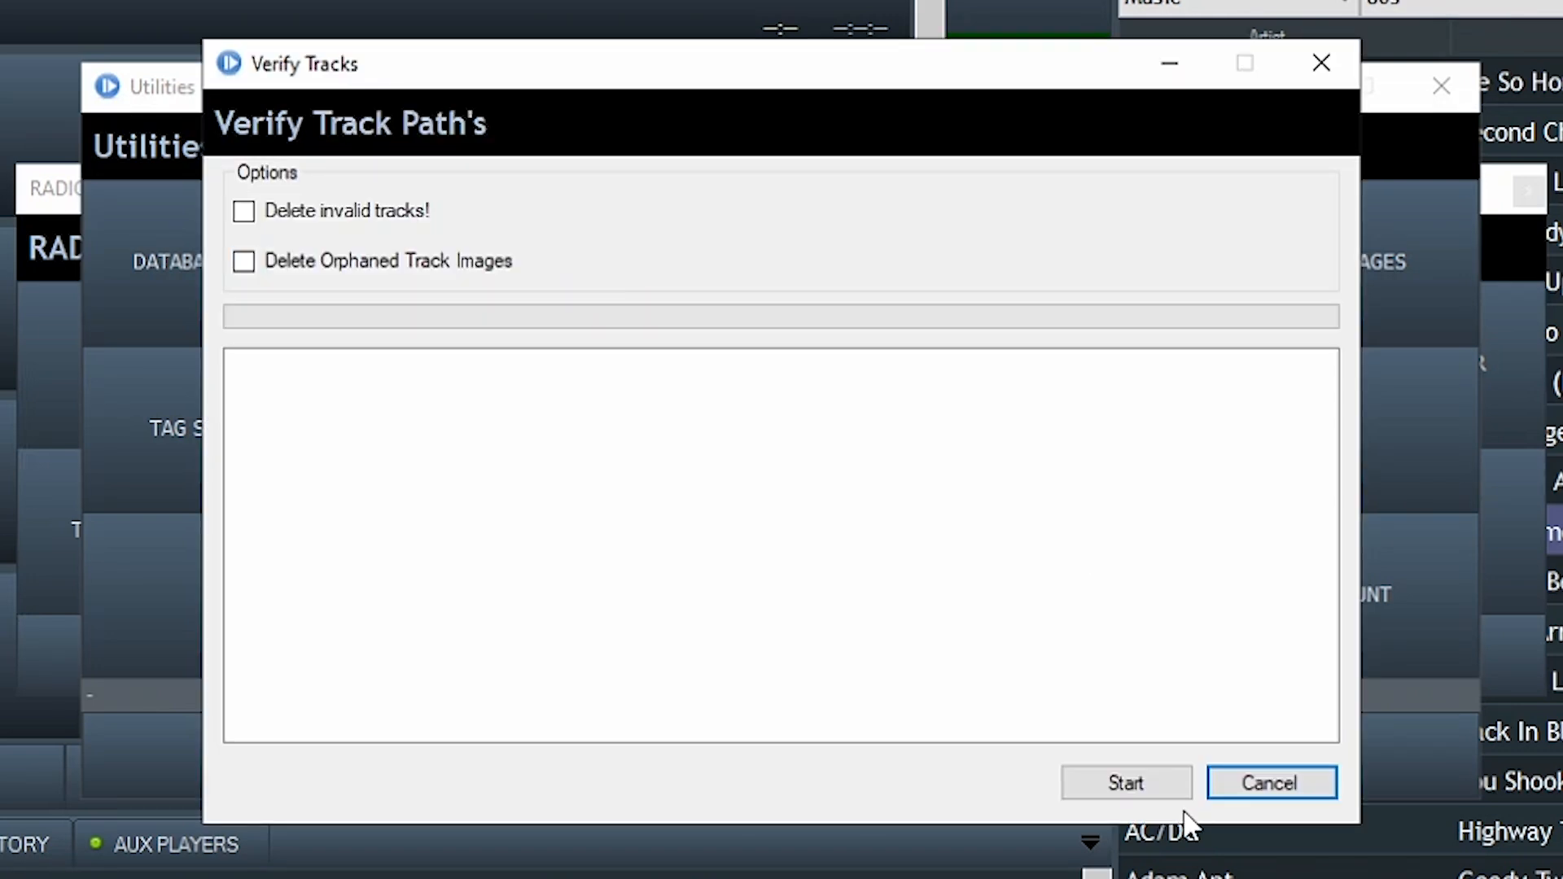
click(1124, 782)
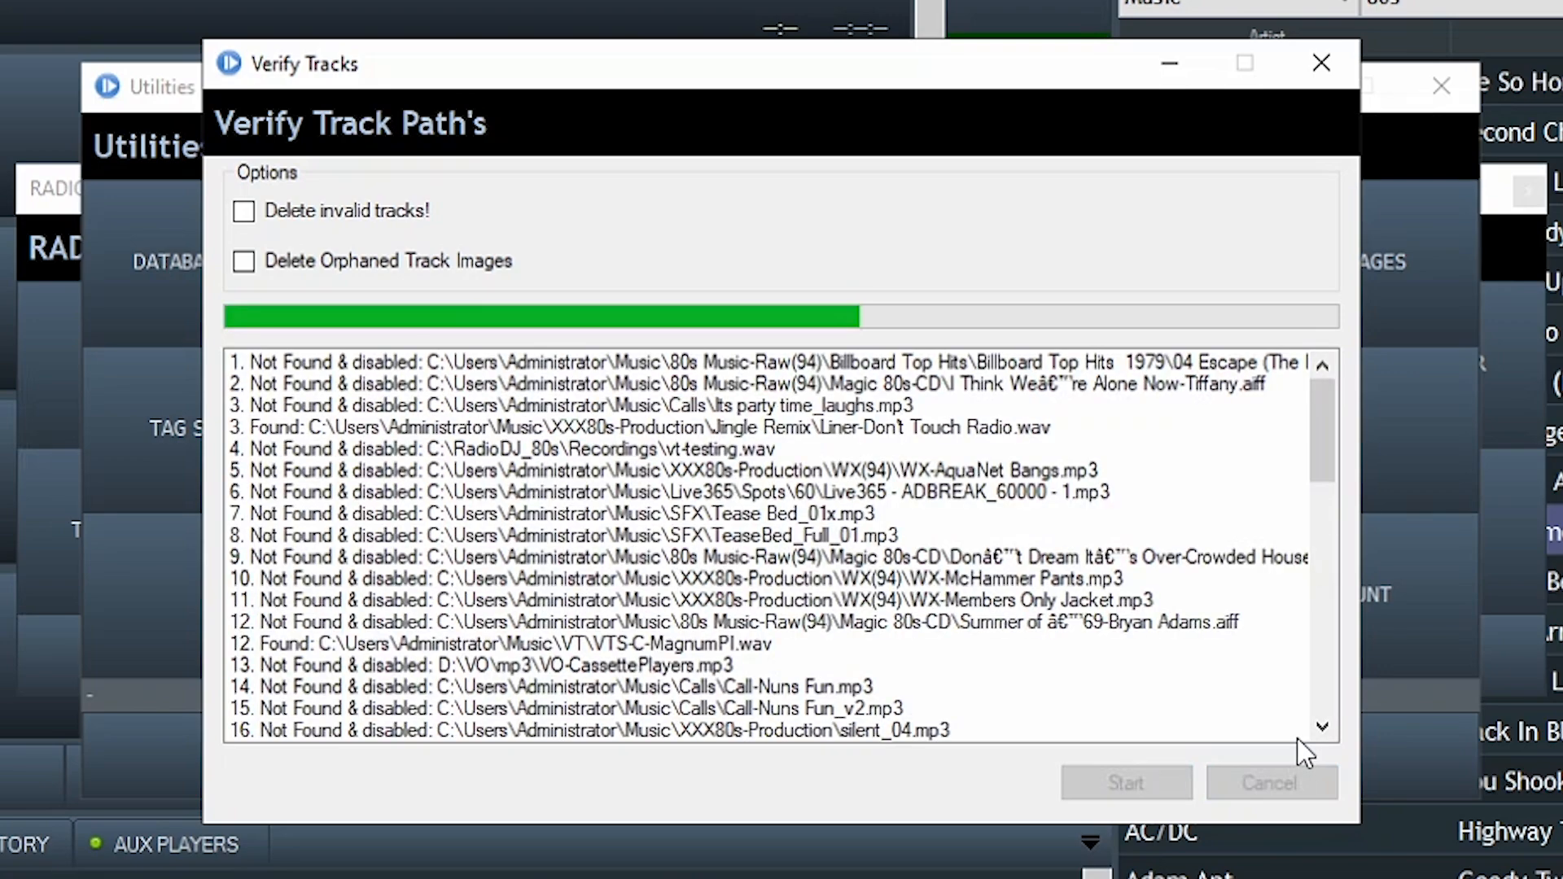